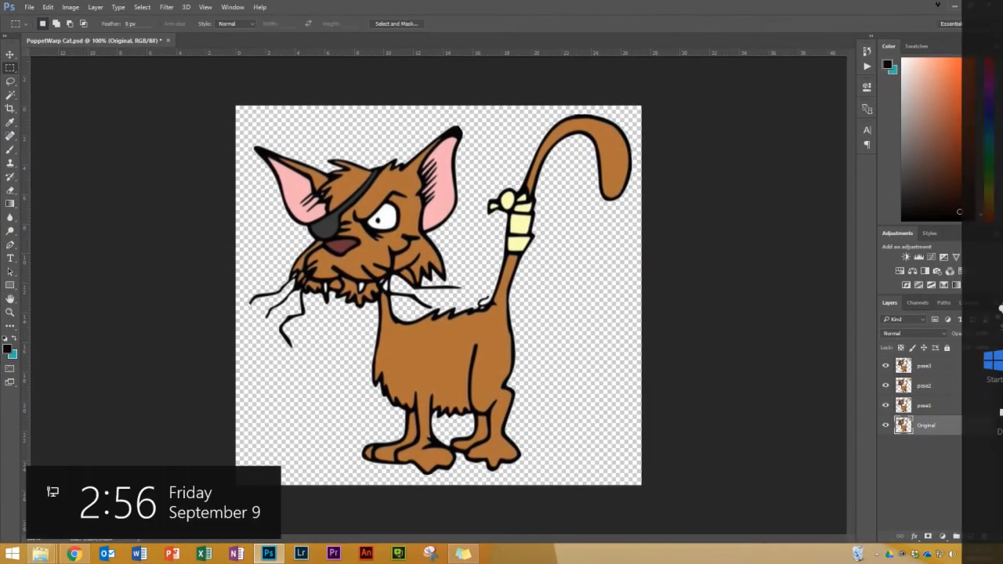
Select the pose1 cat layer and hide the other pose layers so only pose1 shows.
left_click(927, 426)
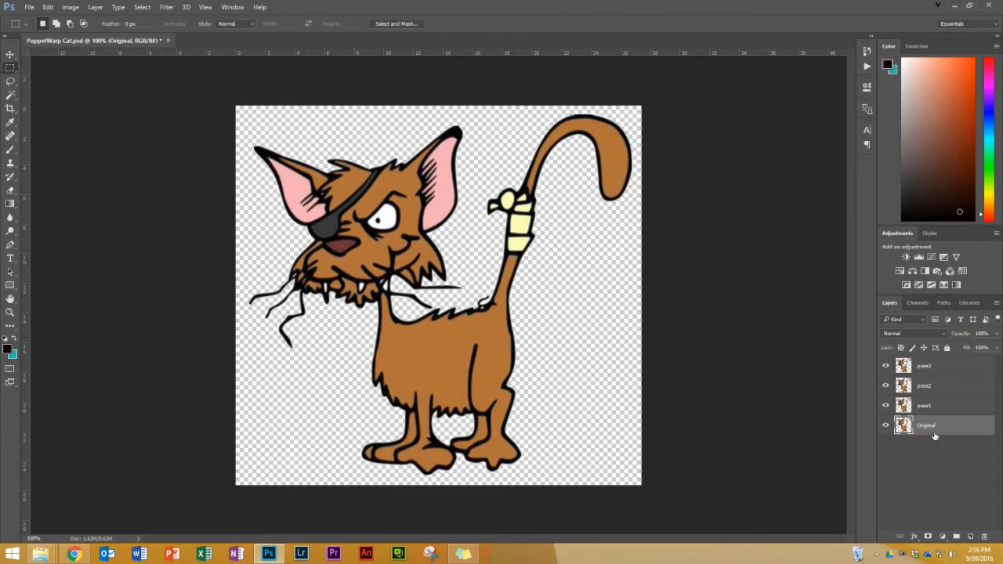
mouse_move(928, 432)
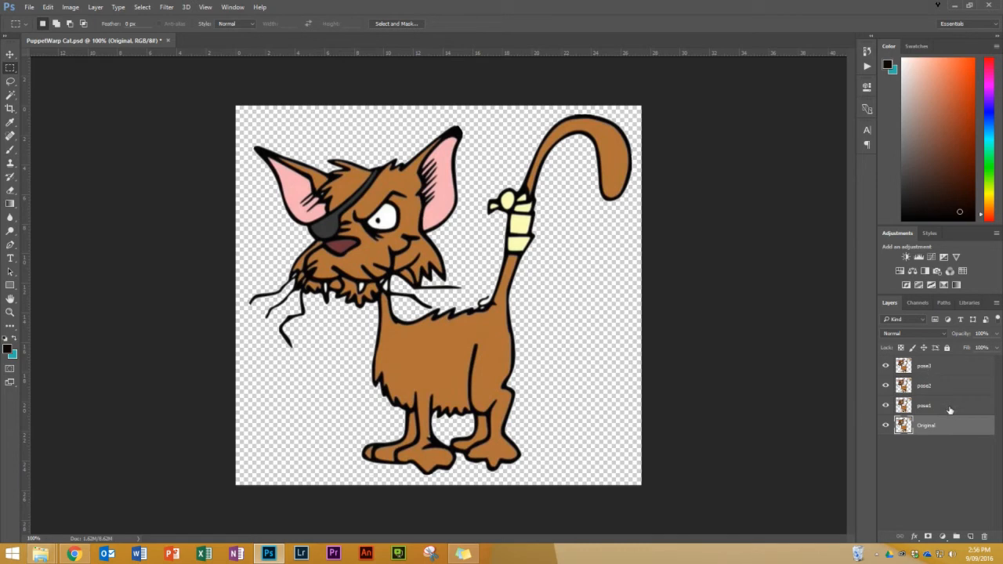
left_click(925, 404)
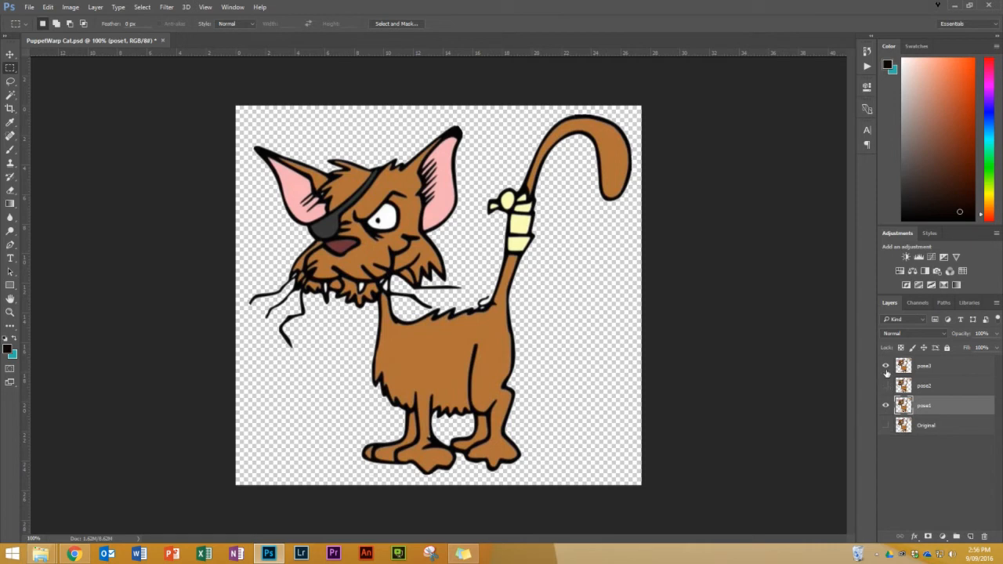
left_click(886, 365)
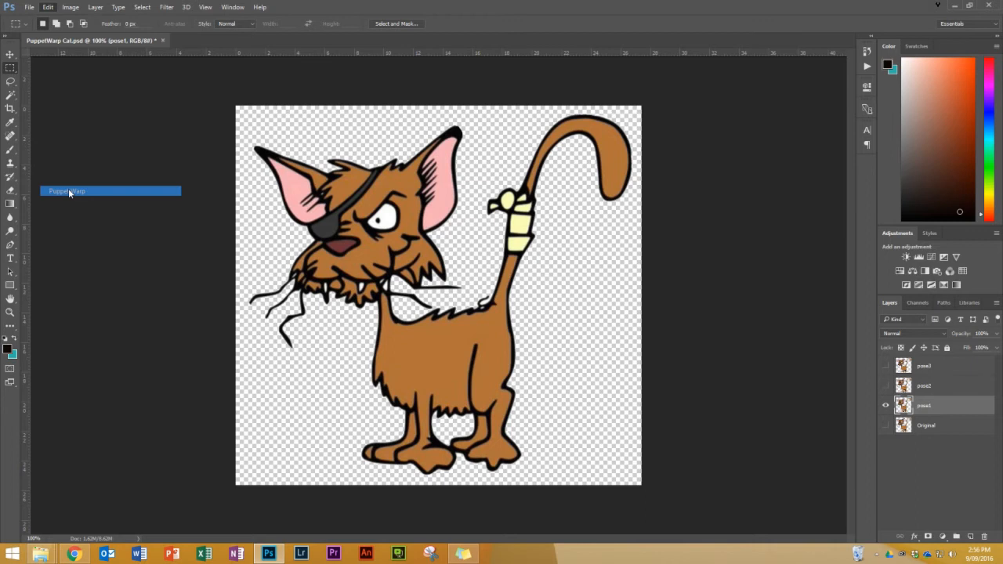
Start Puppet Warp on the pose1 cat with the mesh shown over its body.
left_click(69, 191)
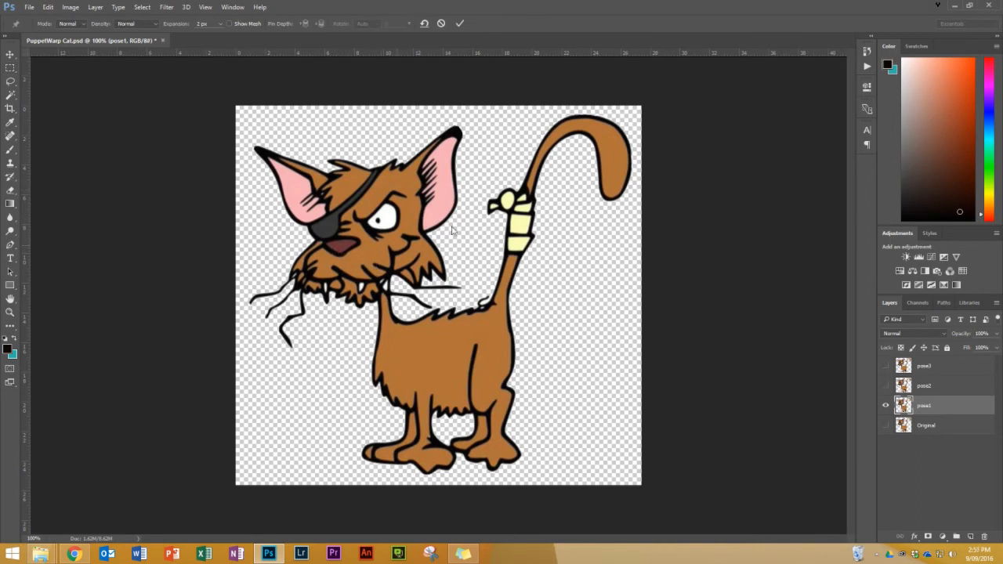
mouse_move(426, 330)
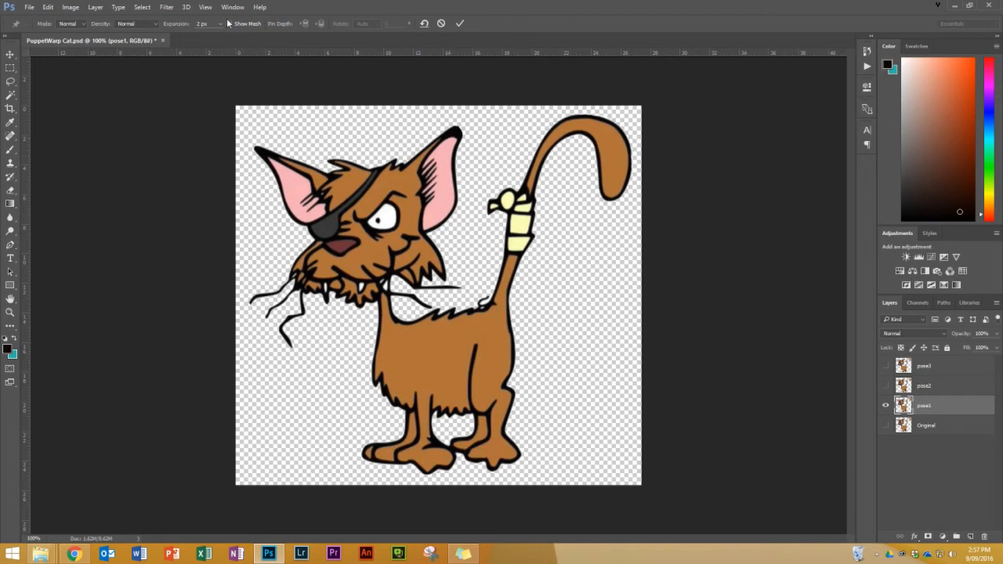
left_click(230, 23)
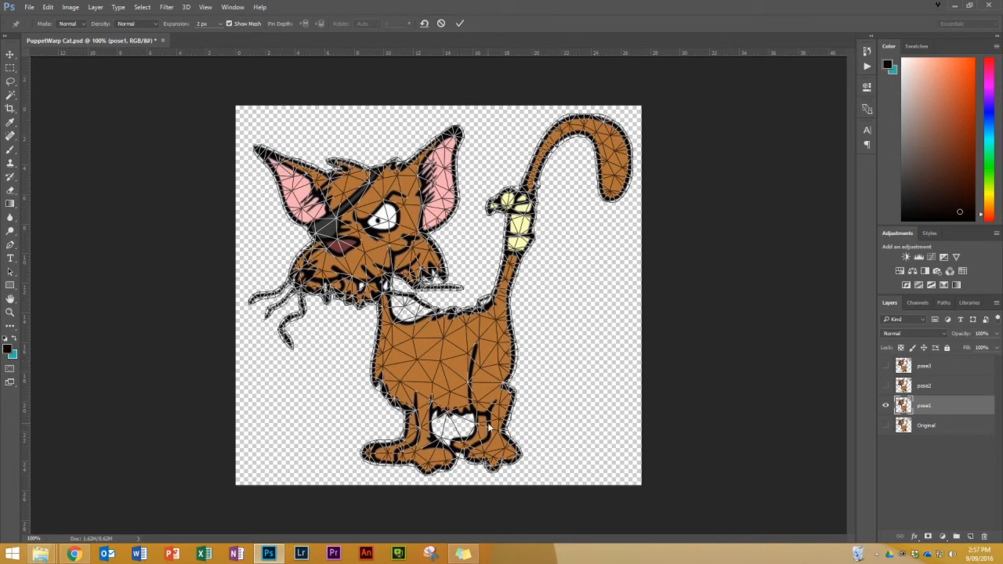
mouse_move(473, 354)
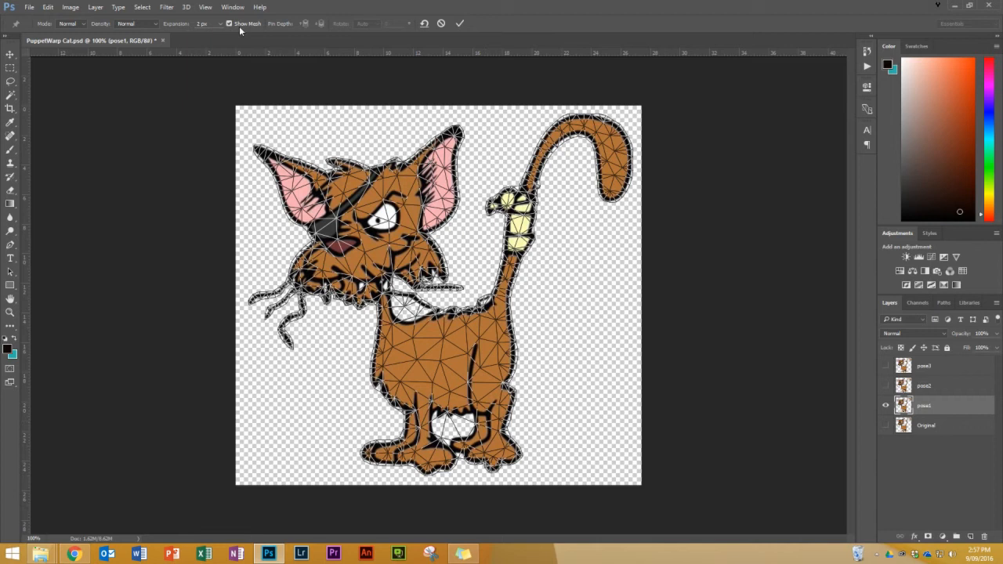
mouse_move(251, 31)
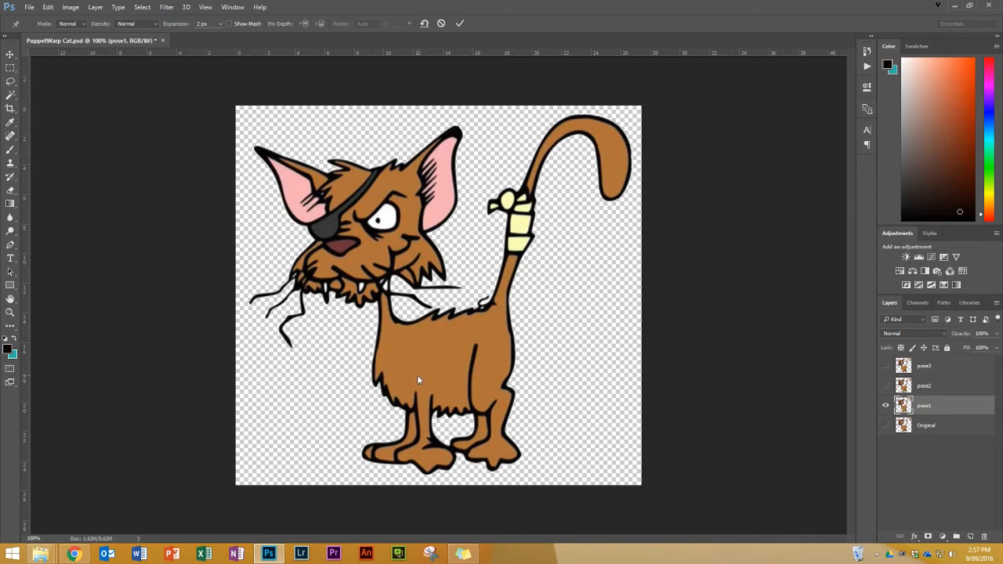
mouse_move(439, 456)
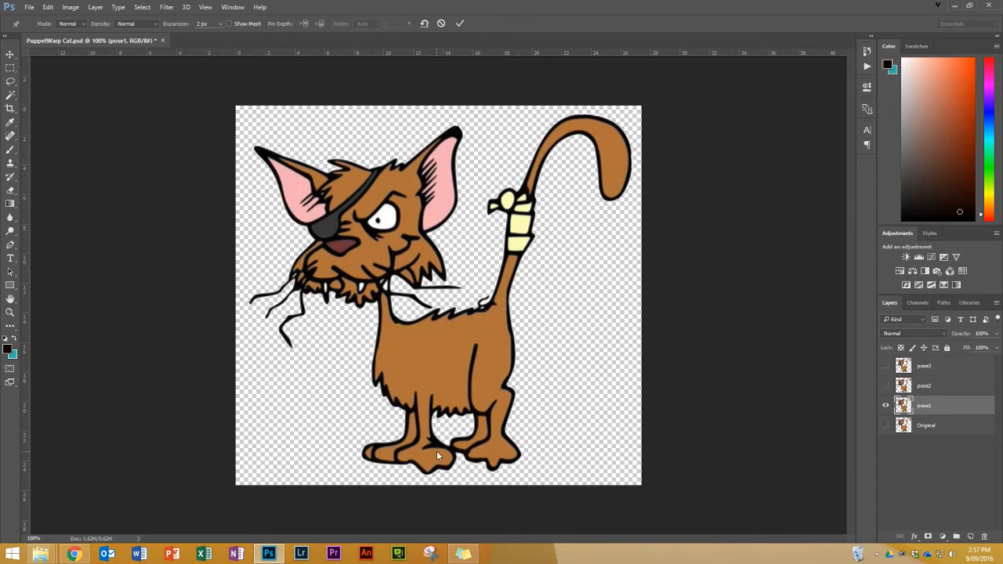
mouse_move(390, 454)
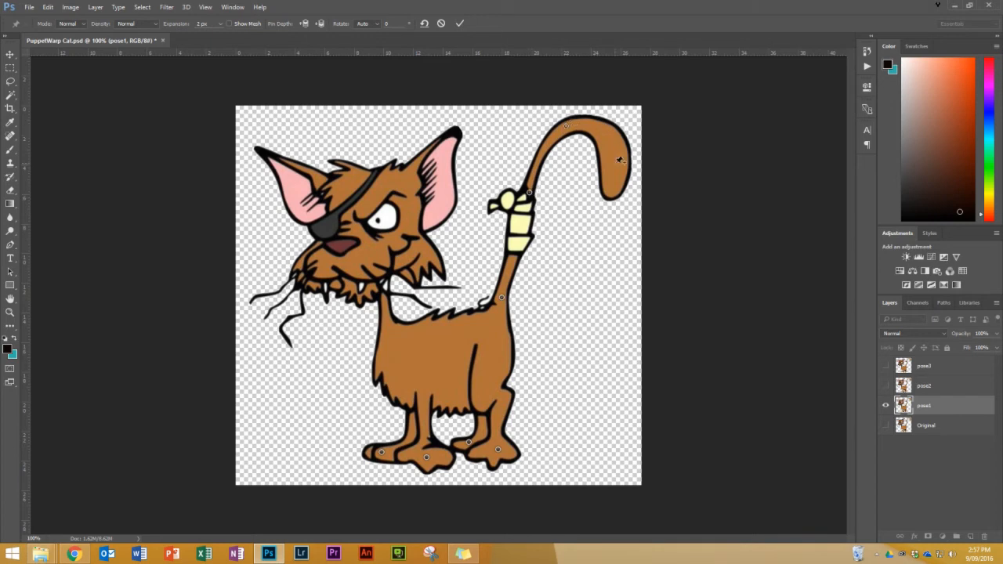
Place a Puppet Warp pin near the base of the cat's tail.
left_click(614, 173)
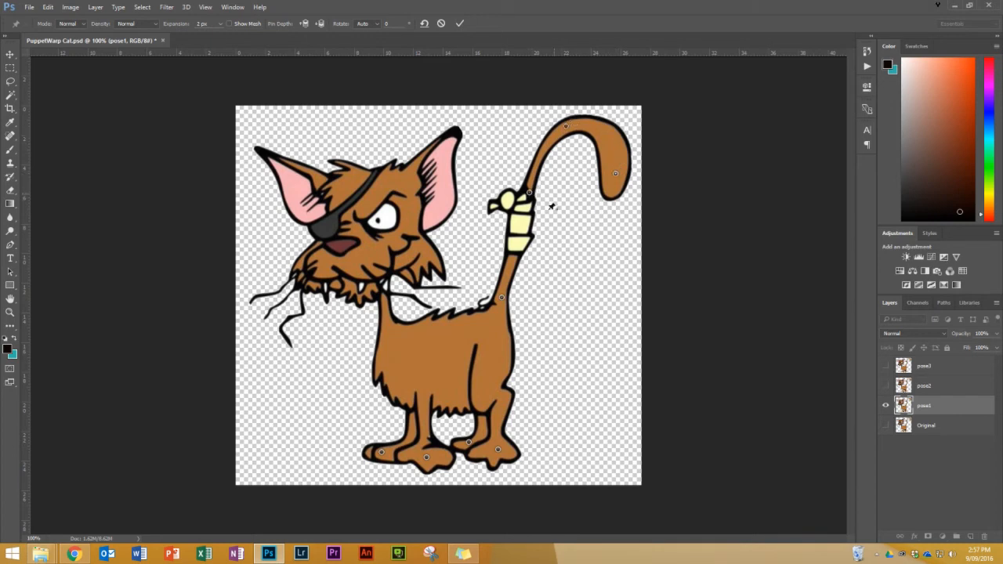
mouse_move(602, 236)
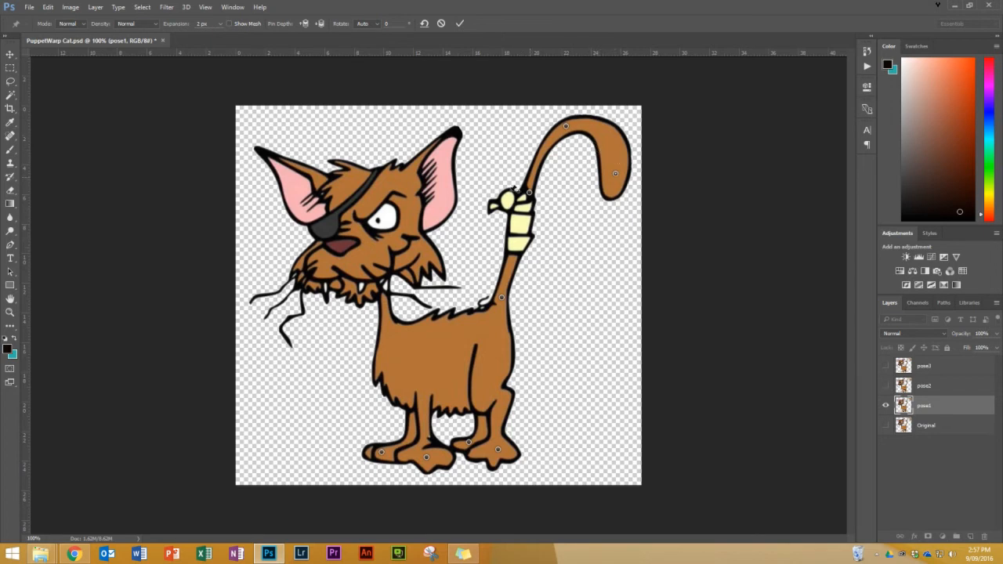
mouse_move(574, 197)
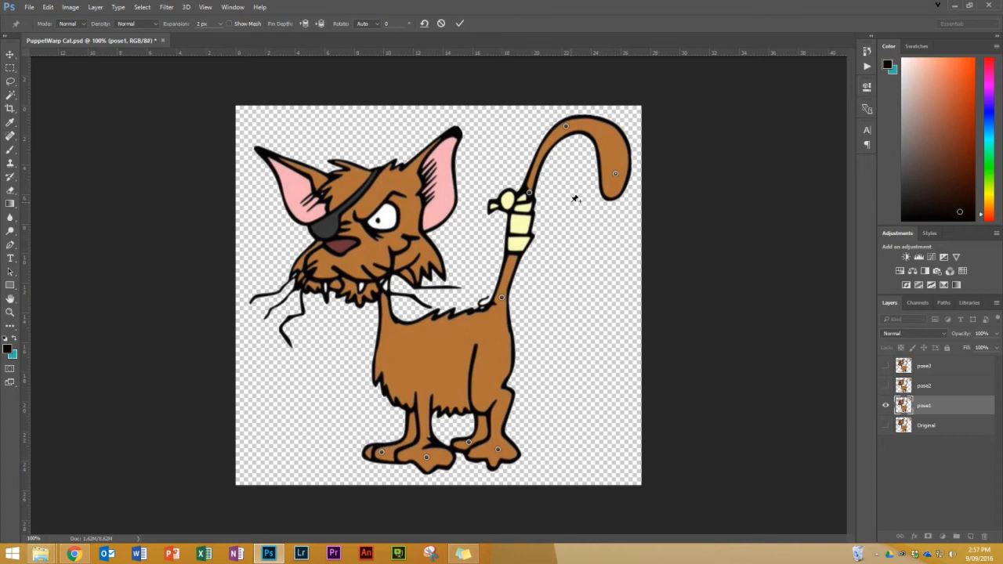
mouse_move(599, 169)
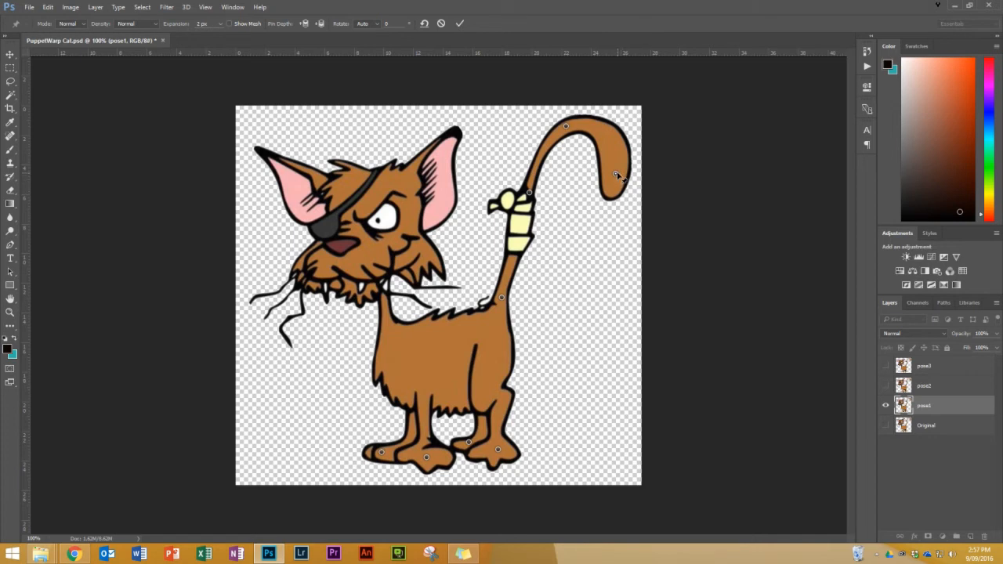
Drag the tail pins so the upright tail droops beside the body and curls outward at the end.
left_click_drag(614, 174, 611, 243)
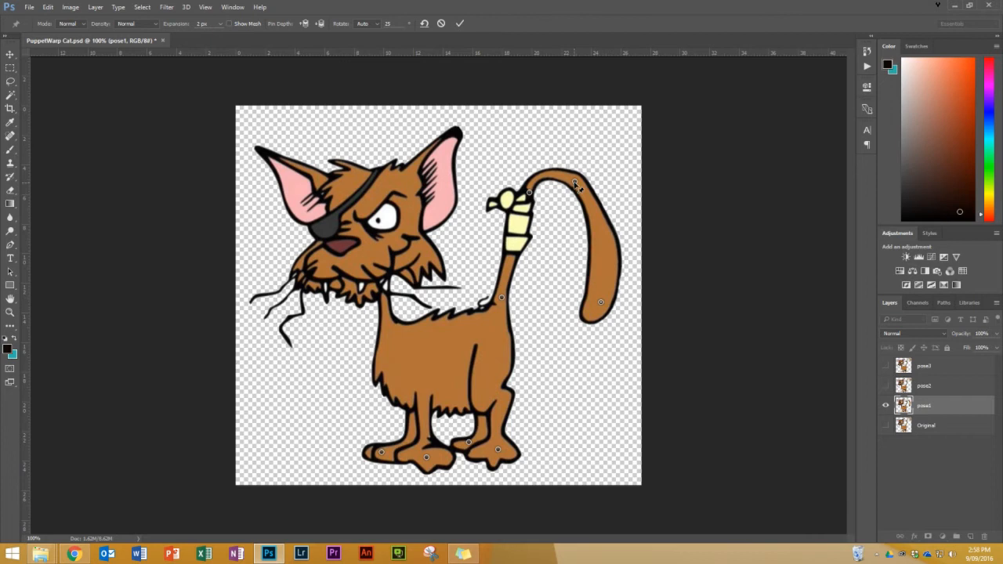
left_click_drag(577, 185, 568, 203)
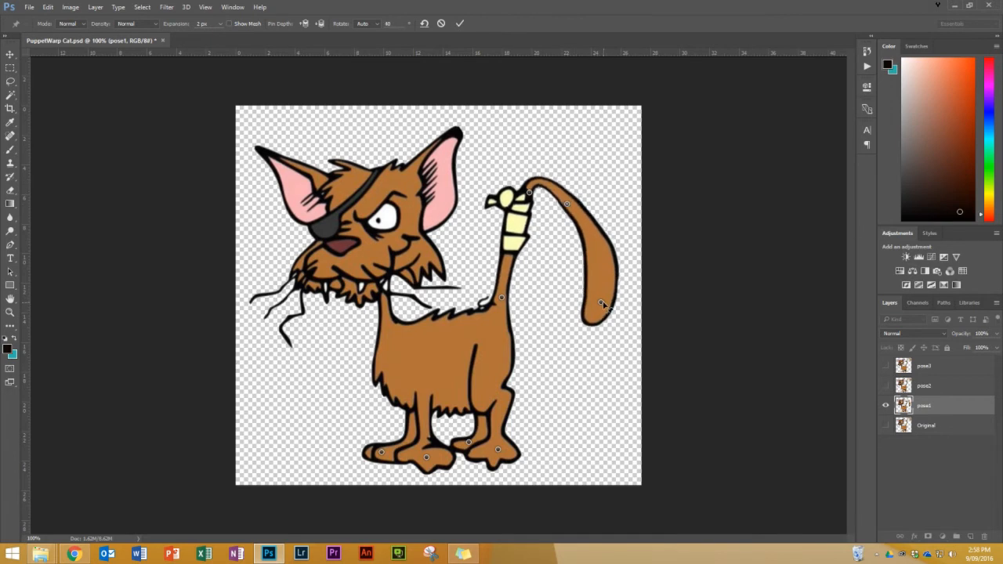
left_click_drag(601, 304, 593, 325)
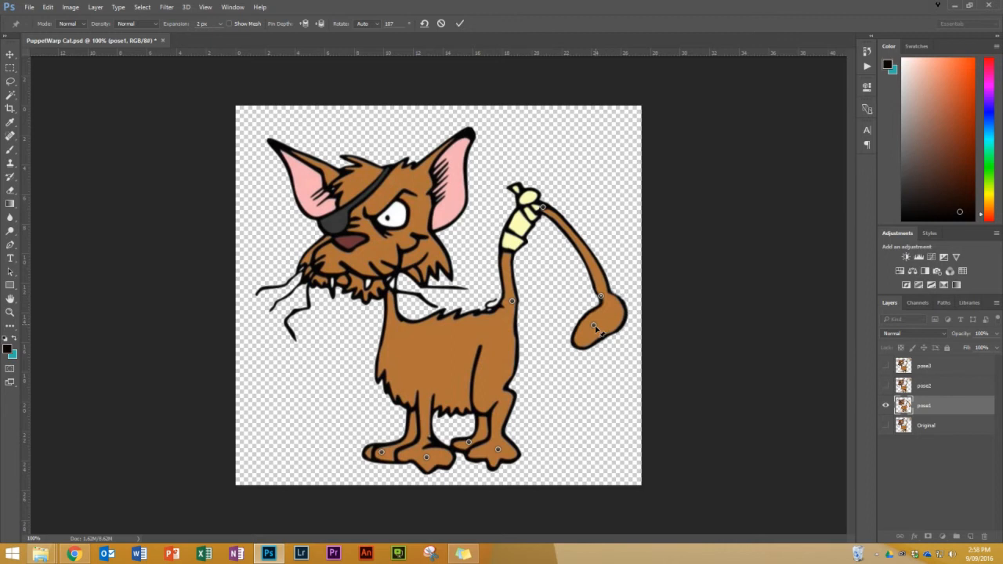
left_click_drag(594, 328, 586, 364)
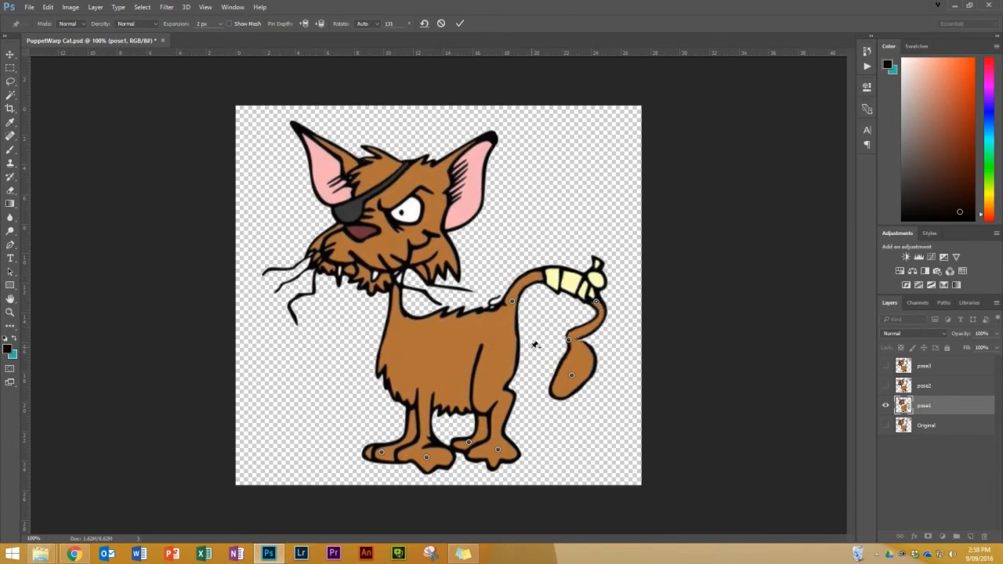
left_click_drag(572, 375, 563, 399)
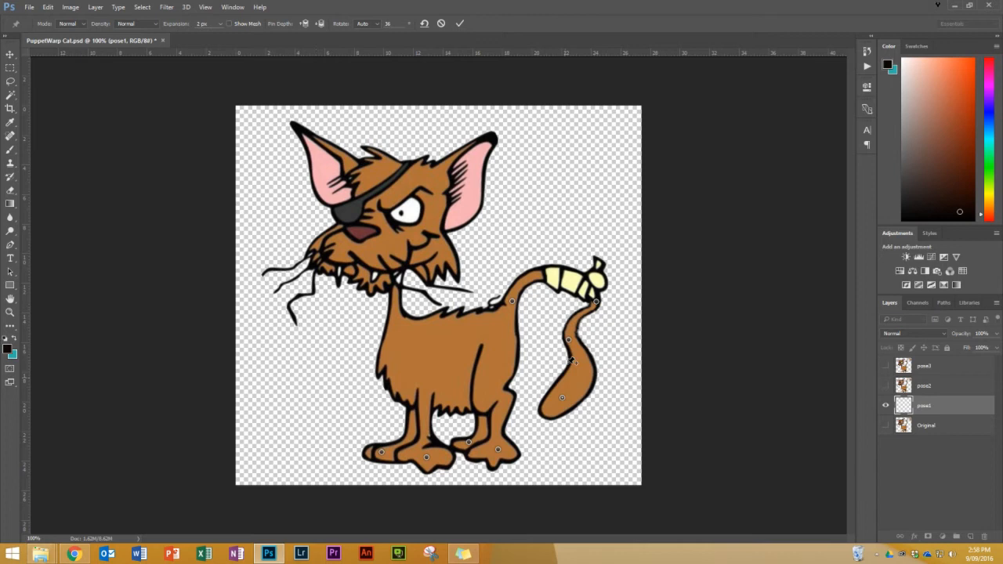
left_click_drag(577, 361, 603, 357)
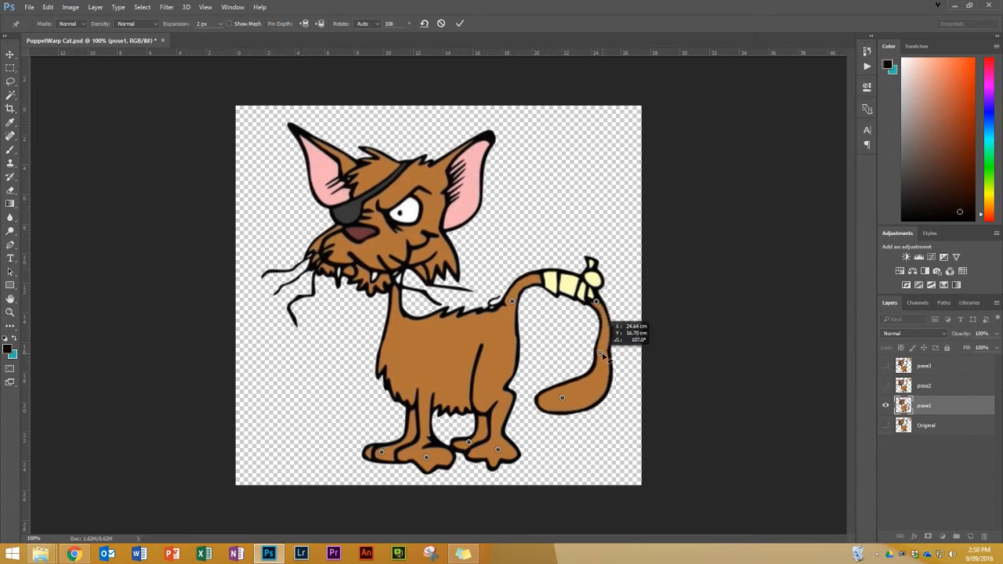
left_click_drag(603, 358, 568, 384)
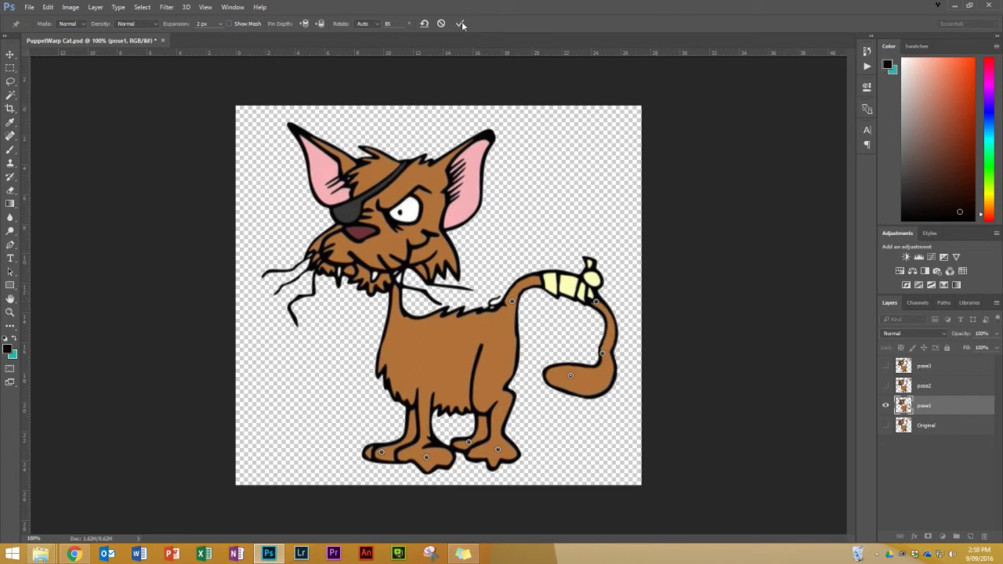
mouse_move(461, 23)
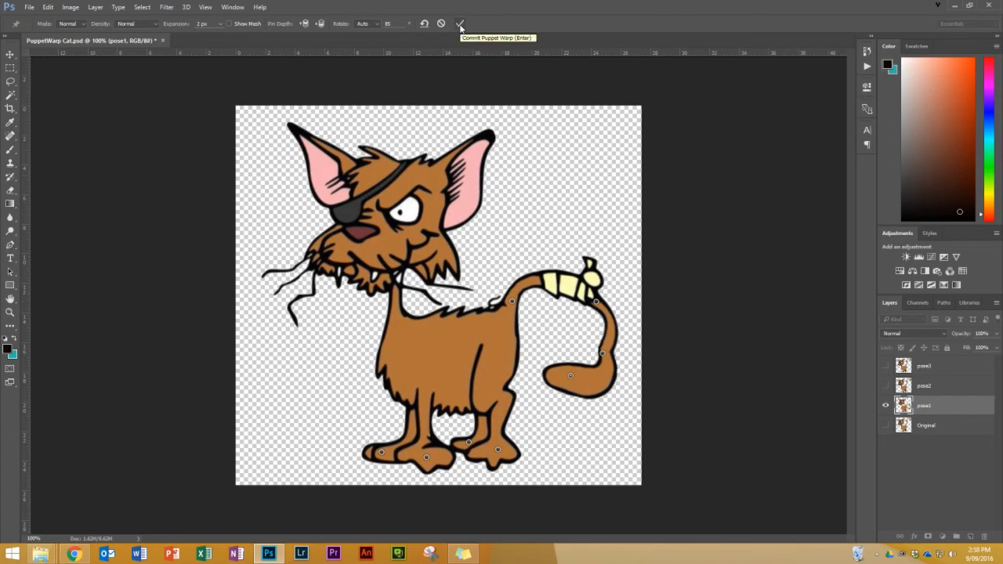
Commit the drooping-tail warp and toggle the Original layer to compare, then hide it again.
left_click(461, 23)
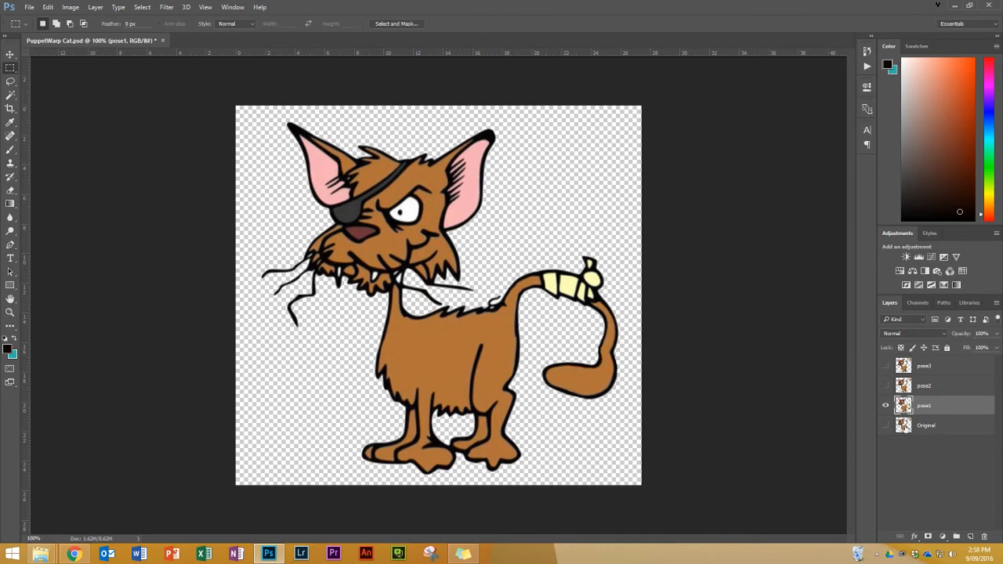
left_click(887, 427)
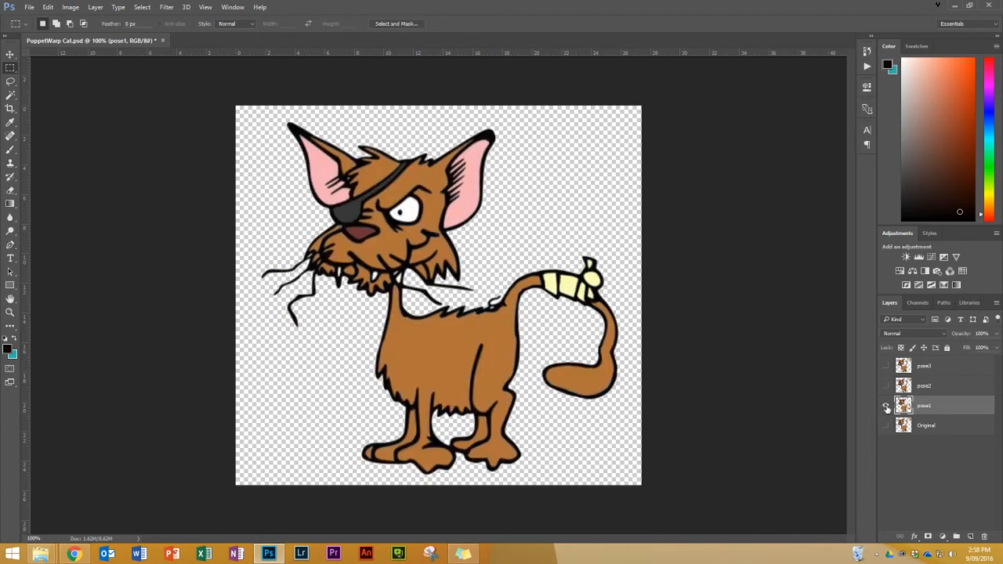
mouse_move(887, 406)
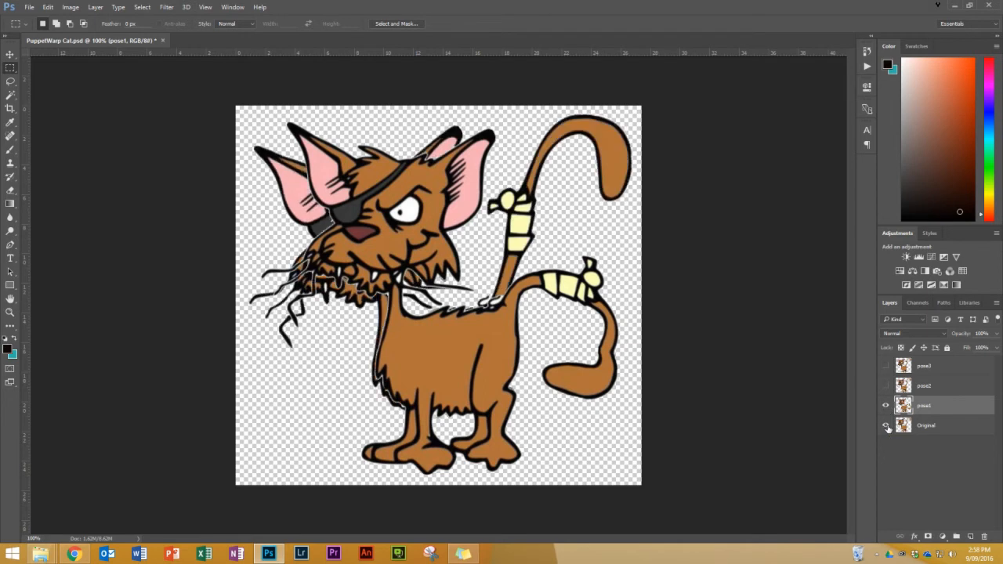
left_click(887, 426)
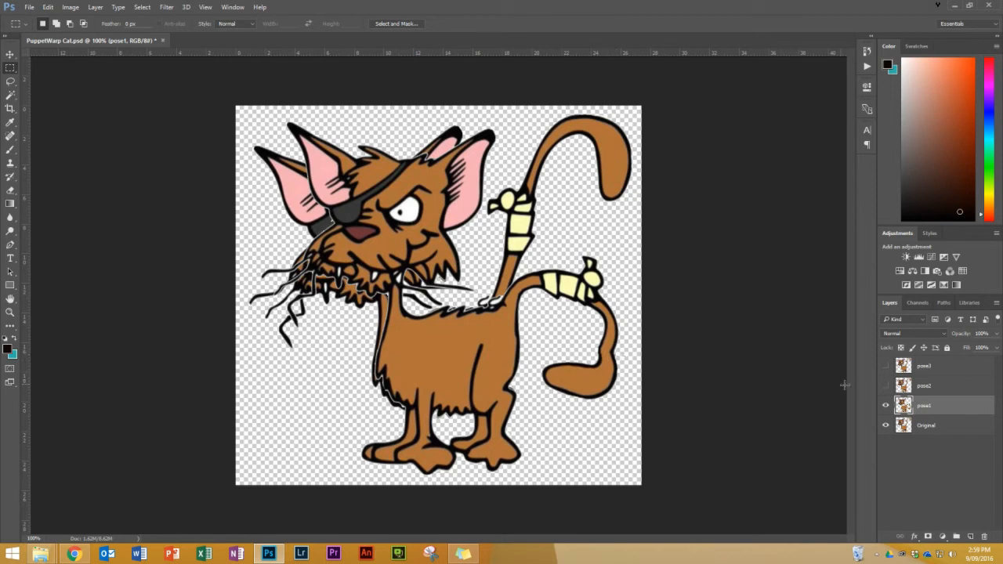
left_click(925, 405)
type("tail down")
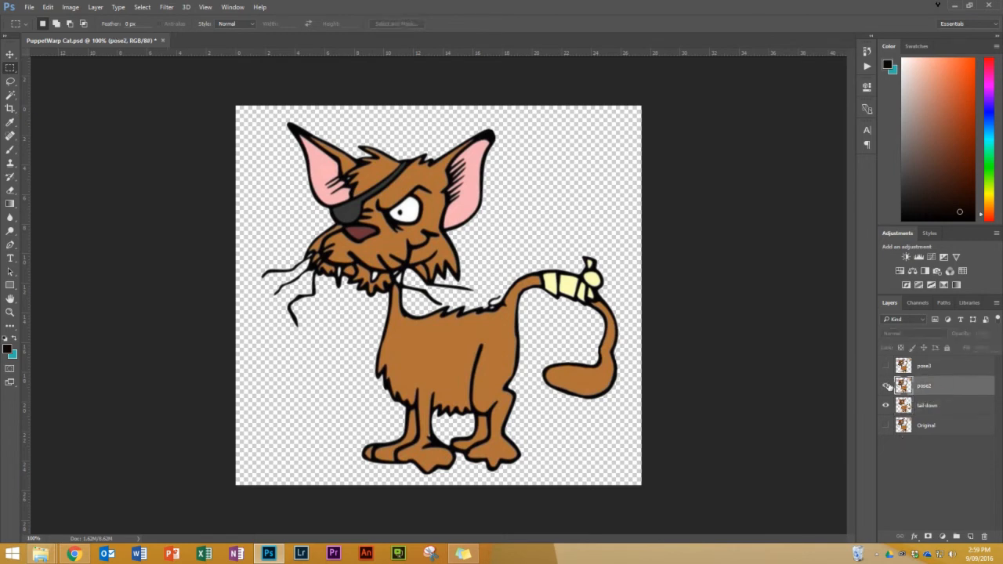
Show the pose2 layer and anchor the cat with a pin for a new Puppet Warp.
left_click(887, 385)
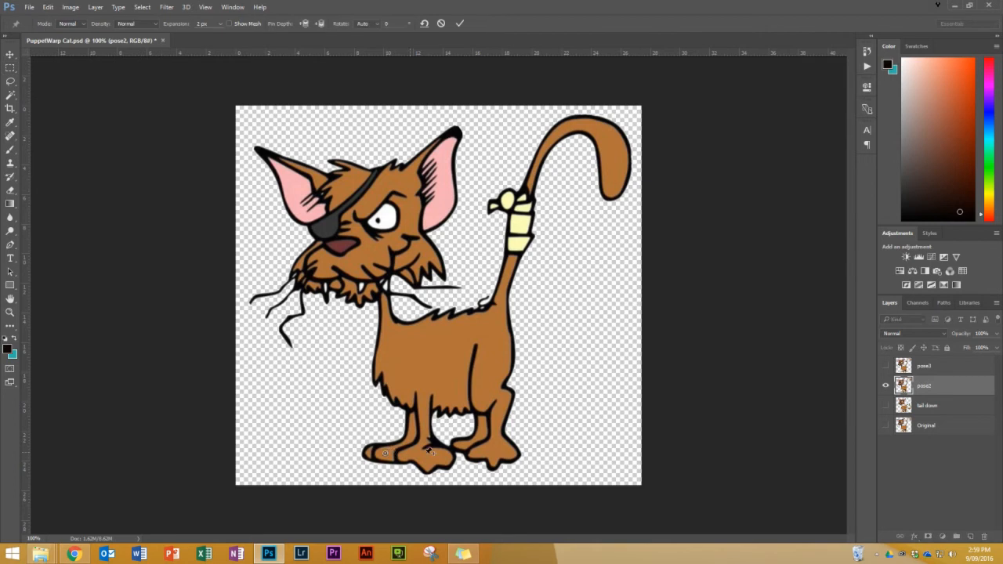
left_click(495, 448)
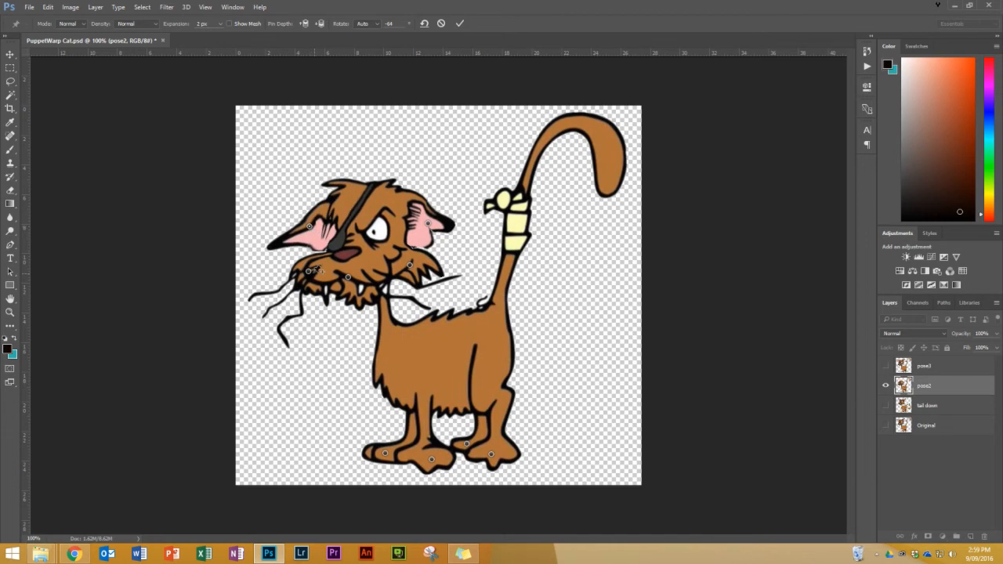
Tilt the pose2 cat's head sideways, bend its whiskers, and commit the cheeky warp.
left_click_drag(411, 265, 411, 265)
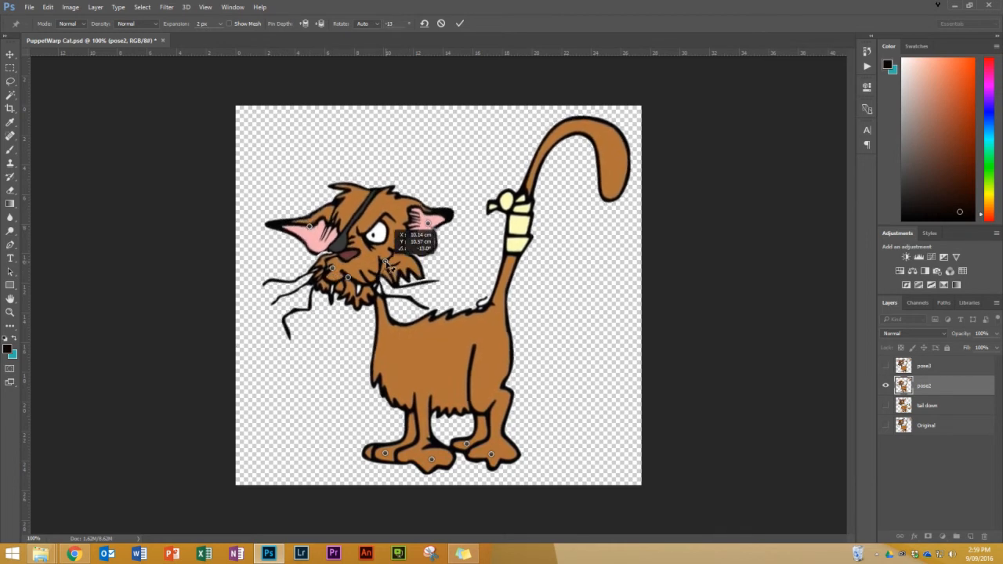
left_click_drag(384, 263, 353, 298)
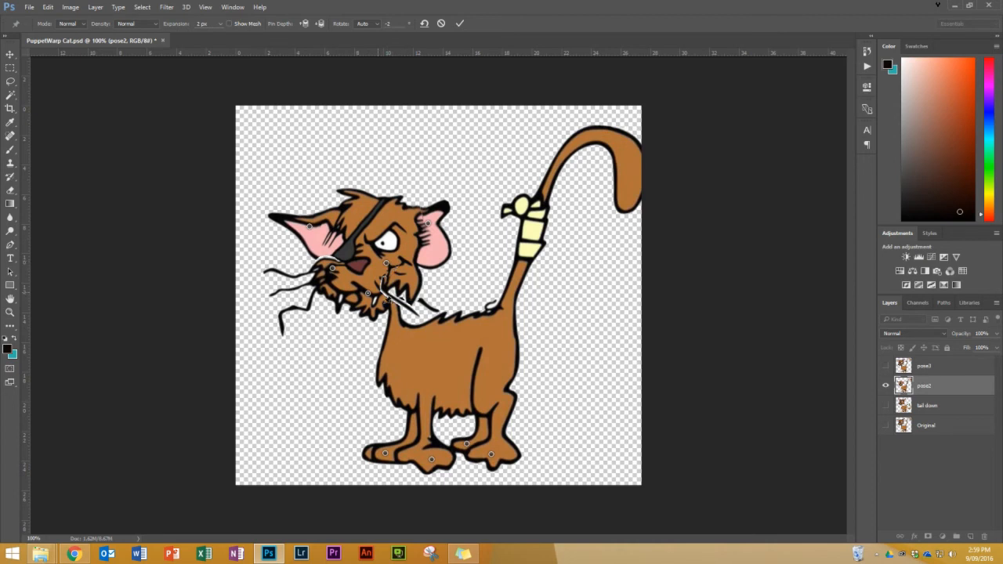
left_click(47, 6)
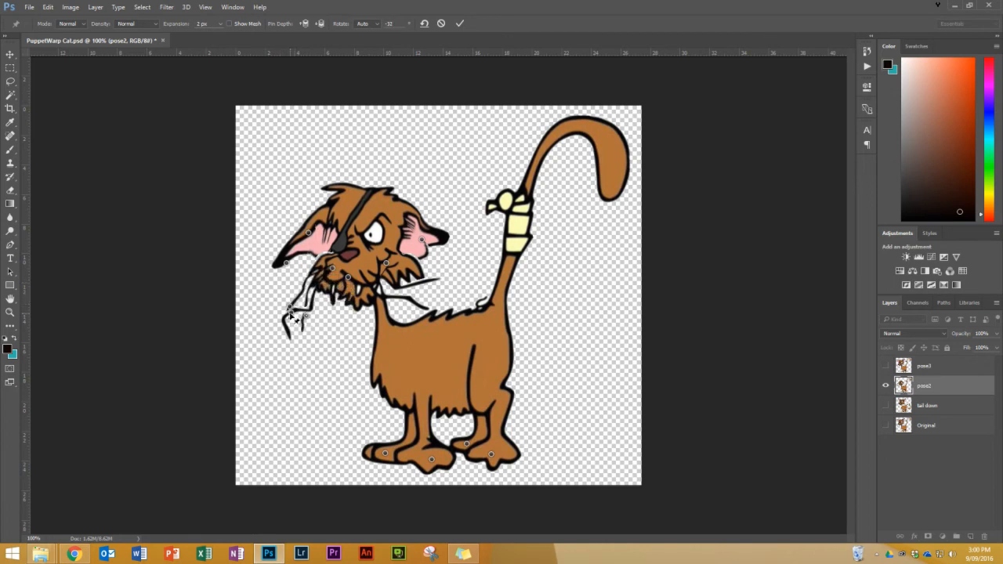
left_click_drag(310, 306, 322, 310)
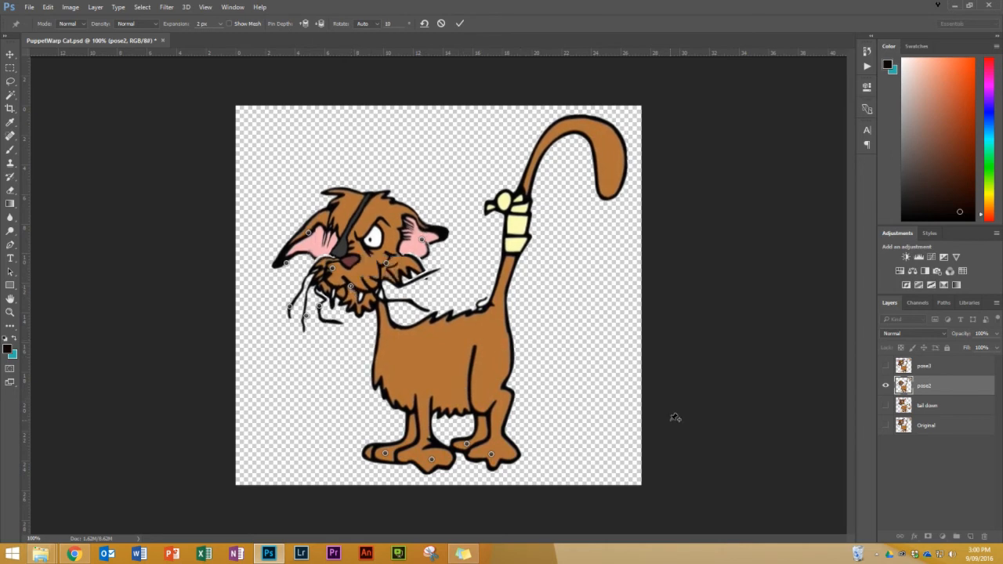
left_click(461, 24)
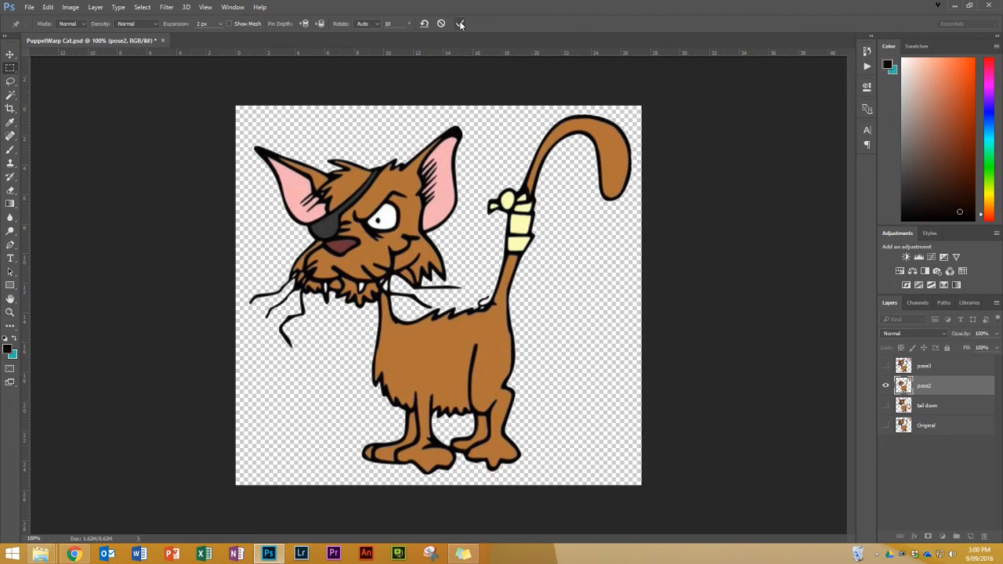
Leave warp mode, compare with the Original layer, and rename pose2 to 'cheeky'.
left_click(460, 23)
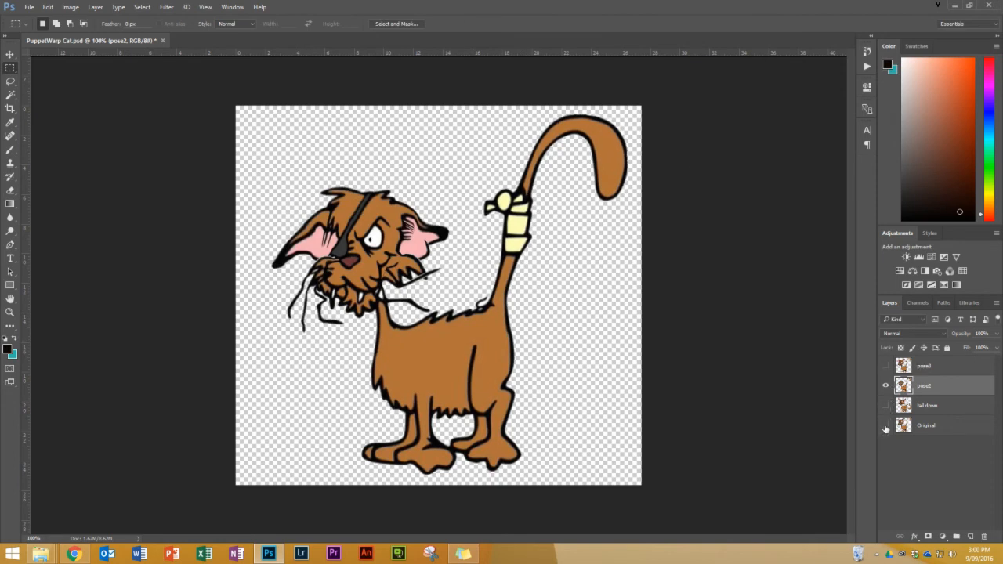
left_click(887, 366)
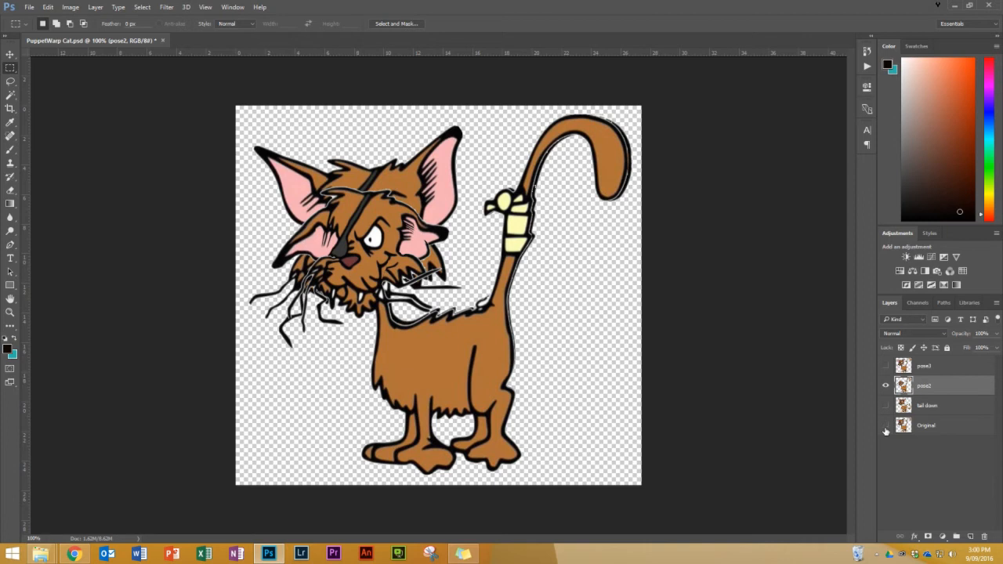
left_click(888, 366)
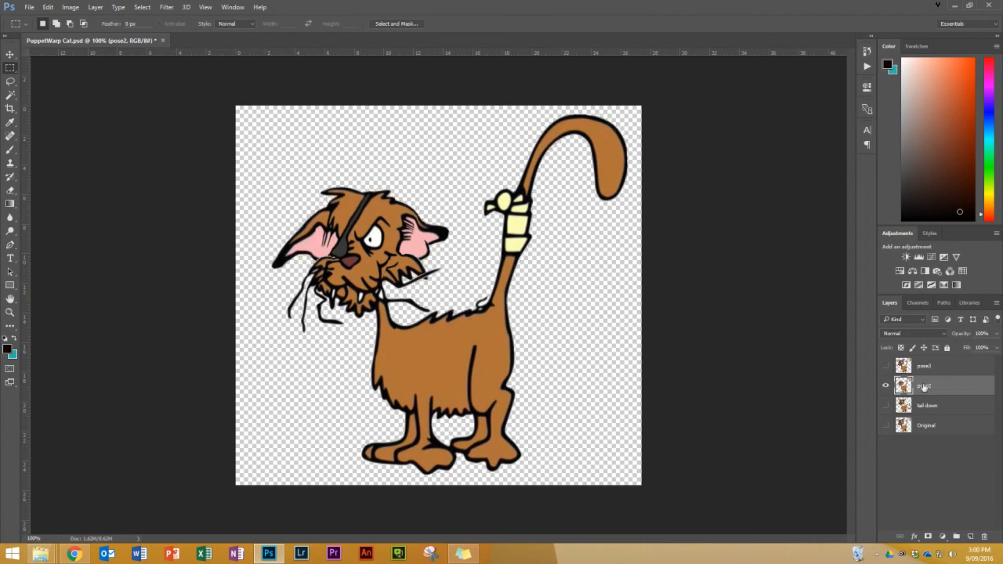
double_click(923, 386)
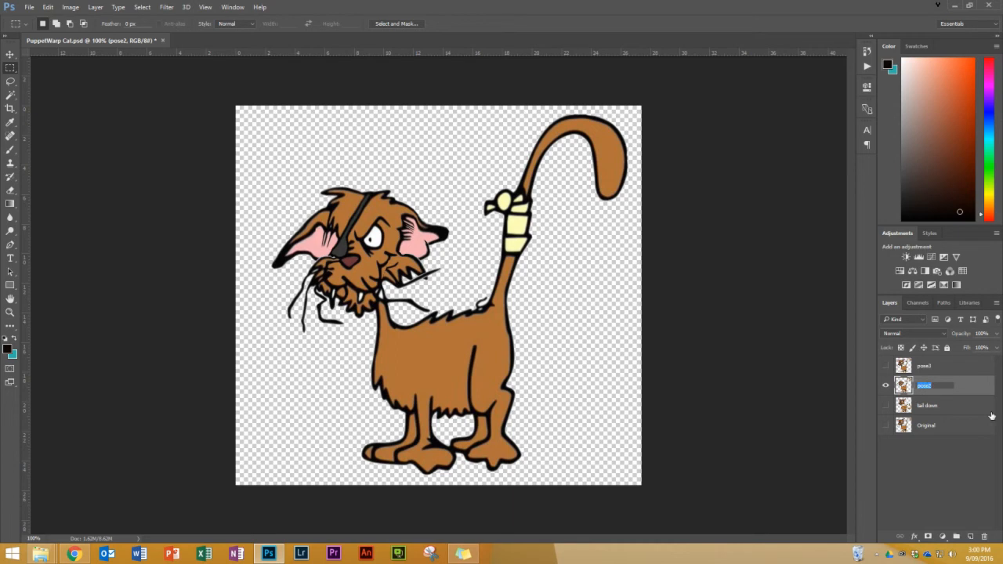
type("cheeky")
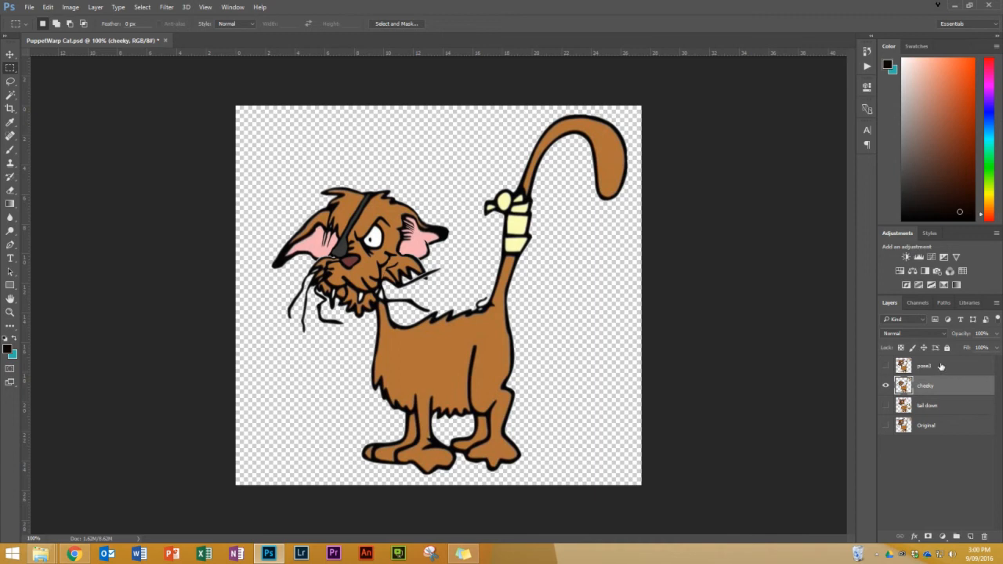
Show the pose3 layer and hide cheeky so only pose3 is visible.
left_click(887, 367)
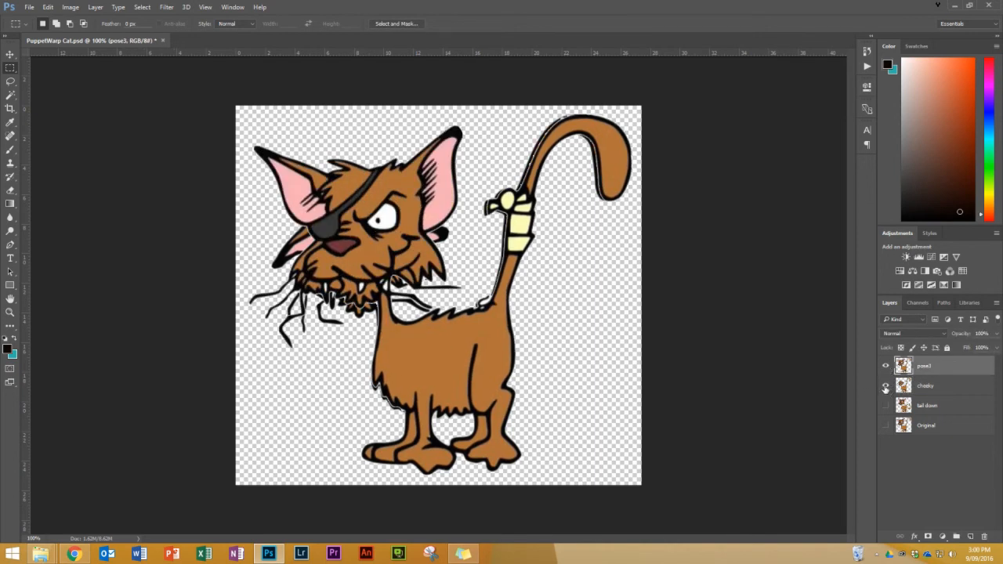
left_click(886, 386)
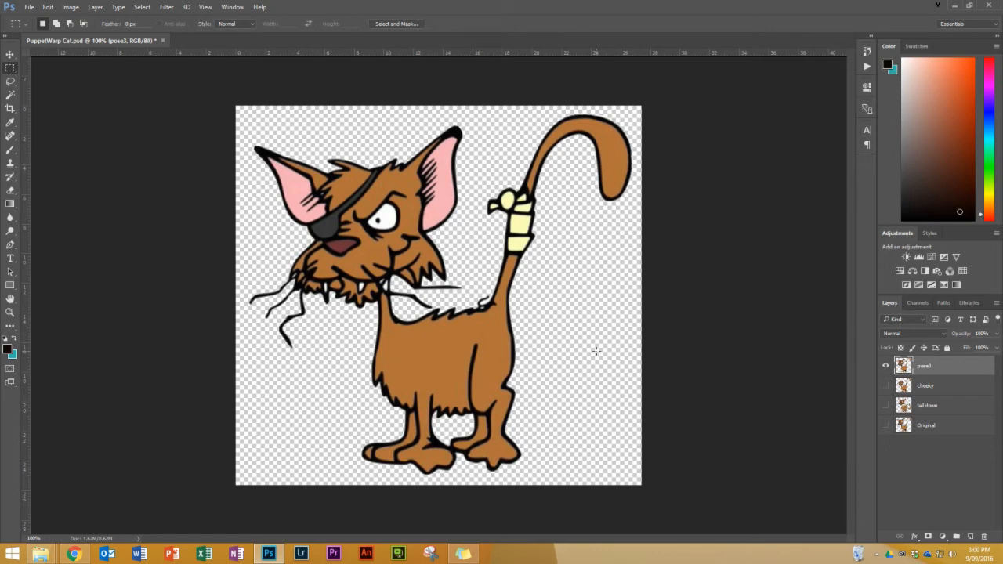
left_click(47, 7)
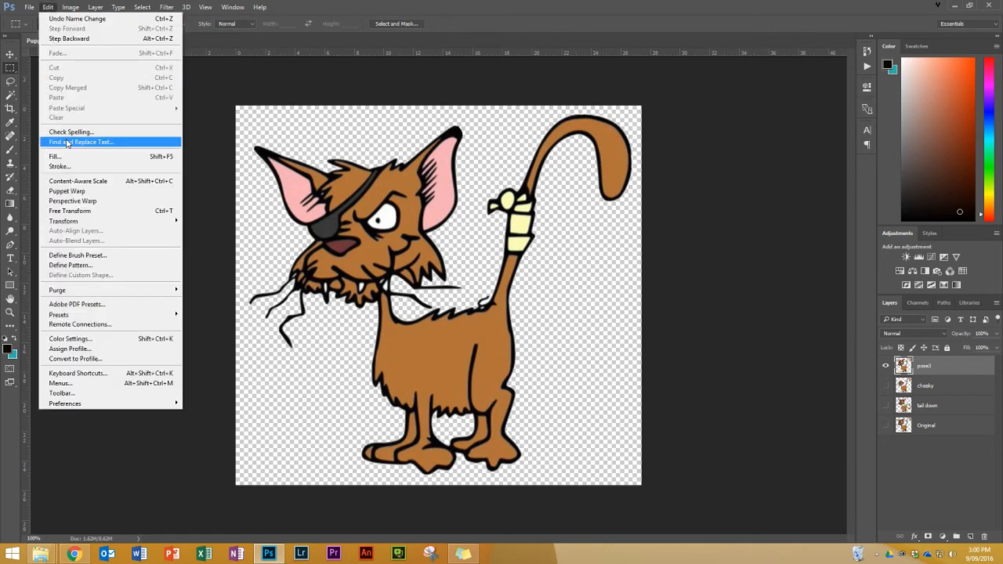
Start Puppet Warp on pose3 and pin the cat's feet, body and tail base.
left_click(66, 192)
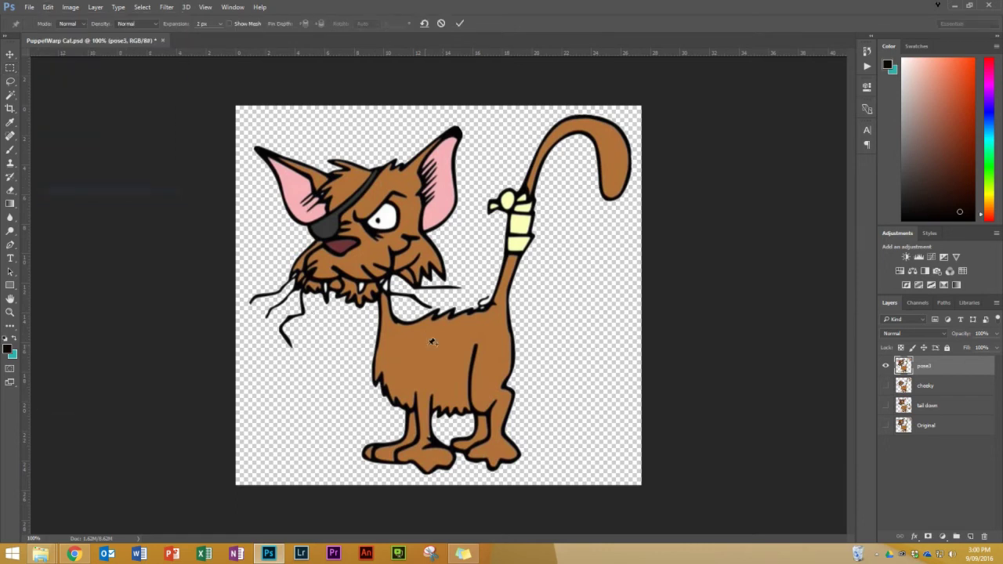
left_click(429, 458)
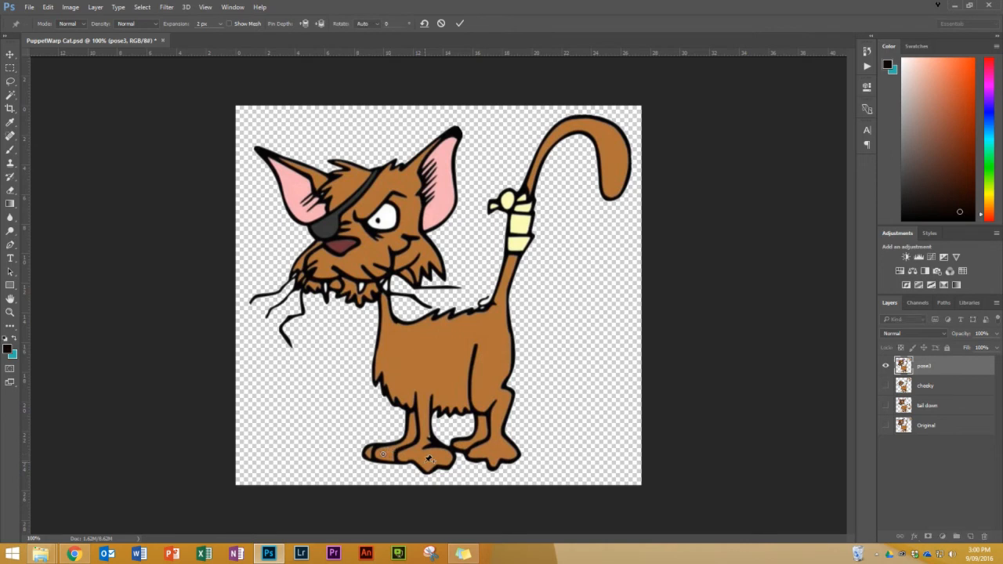
left_click(507, 310)
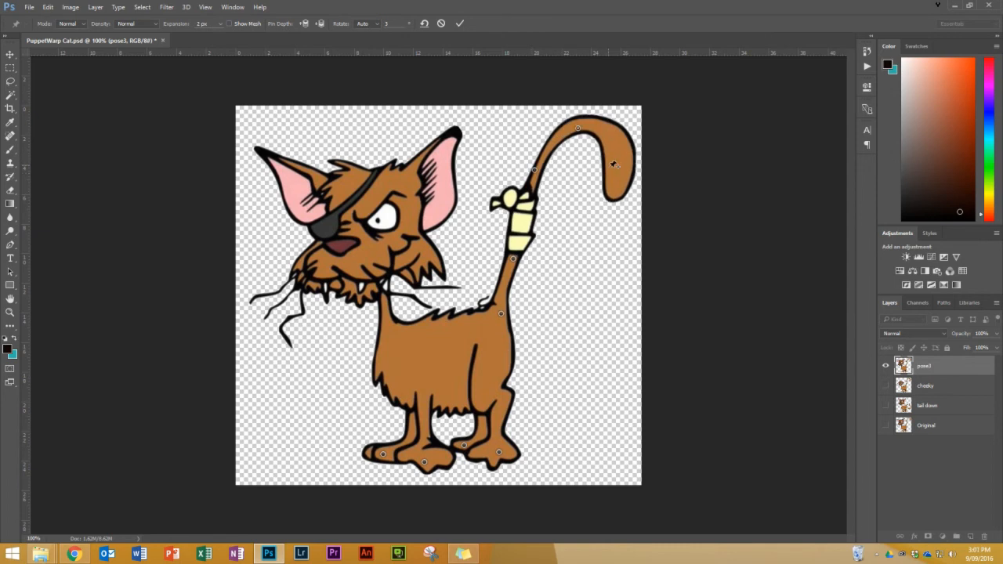
left_click(614, 166)
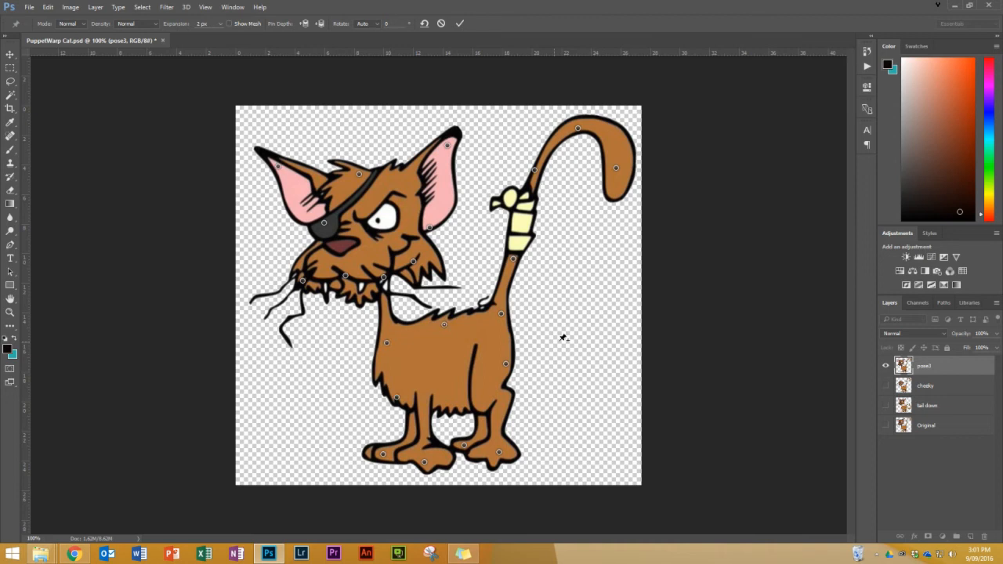
mouse_move(520, 398)
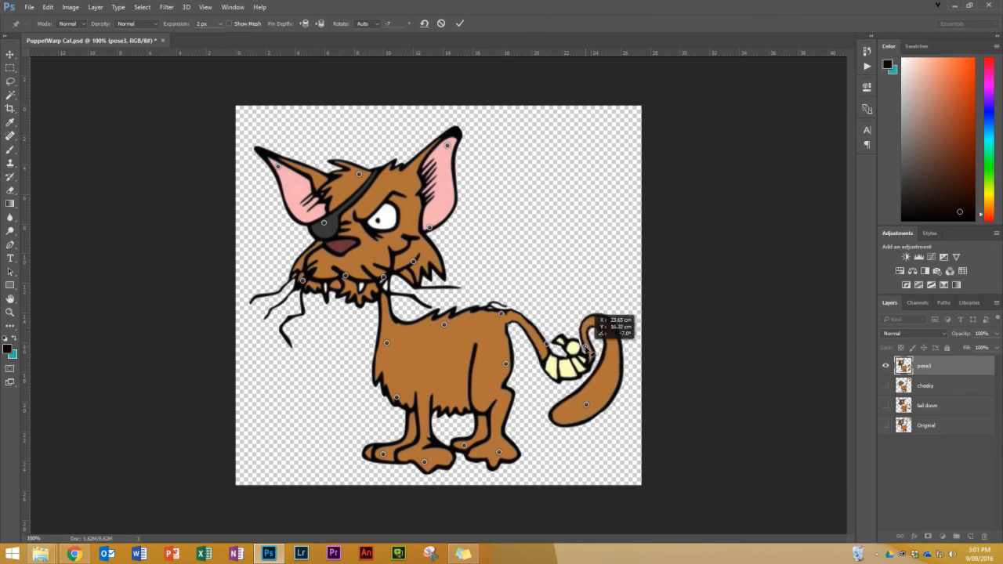
Drag the tail pins so pose3's tail droops into a low curl toward the ground.
left_click_drag(586, 404, 627, 415)
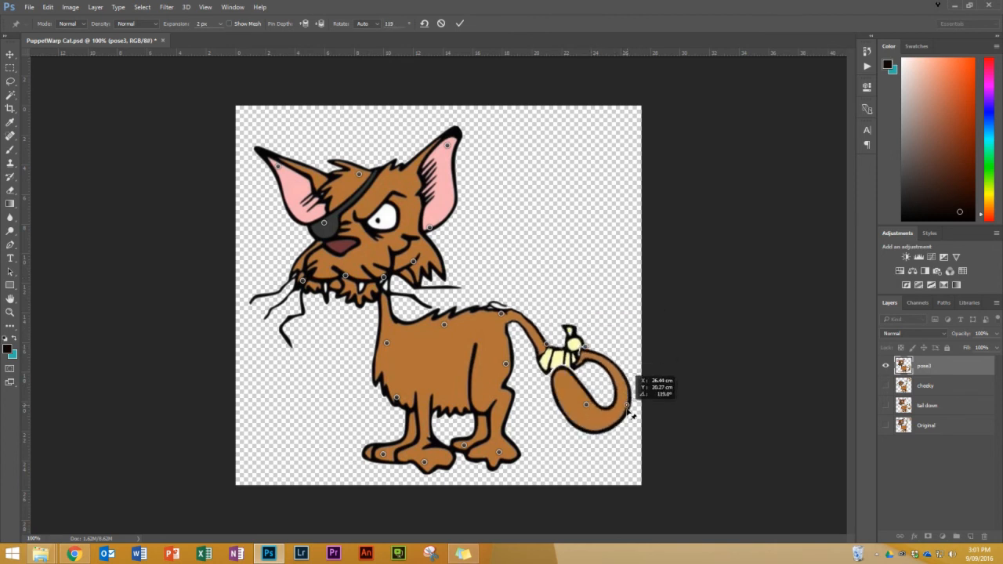
left_click_drag(630, 415, 586, 404)
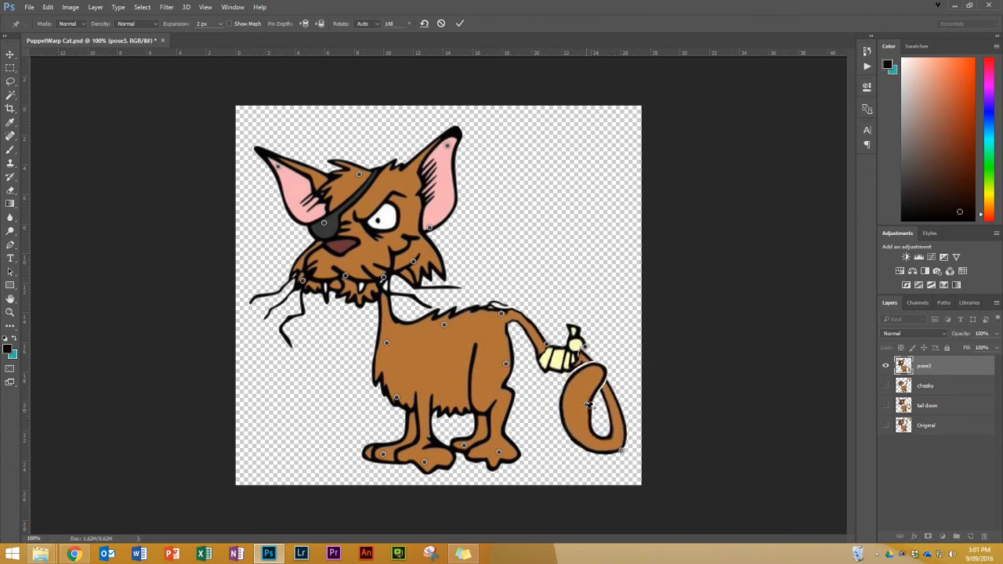
left_click_drag(586, 404, 567, 439)
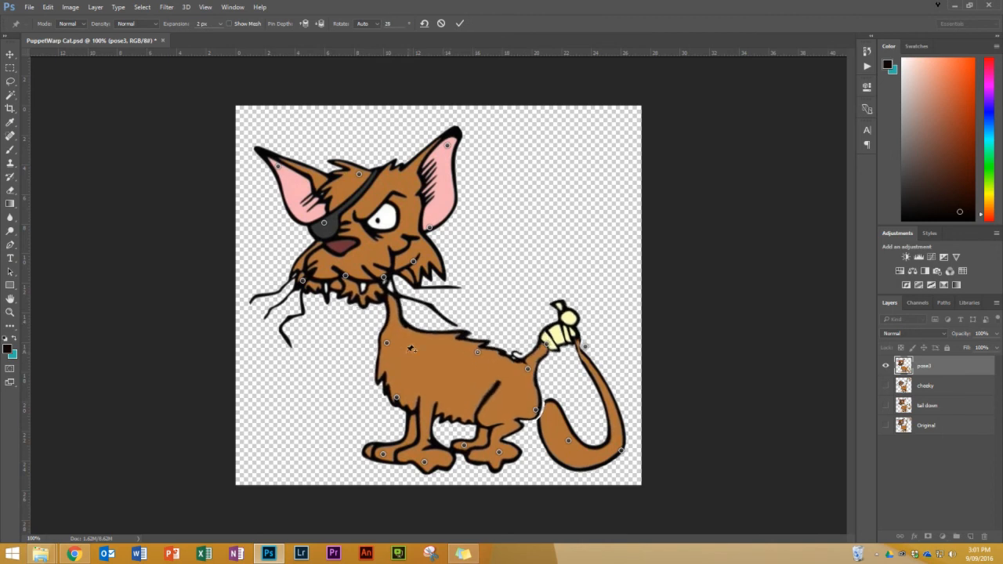
Lower the body into a crouch, bend the legs under it and tilt the head down.
left_click_drag(410, 348, 427, 357)
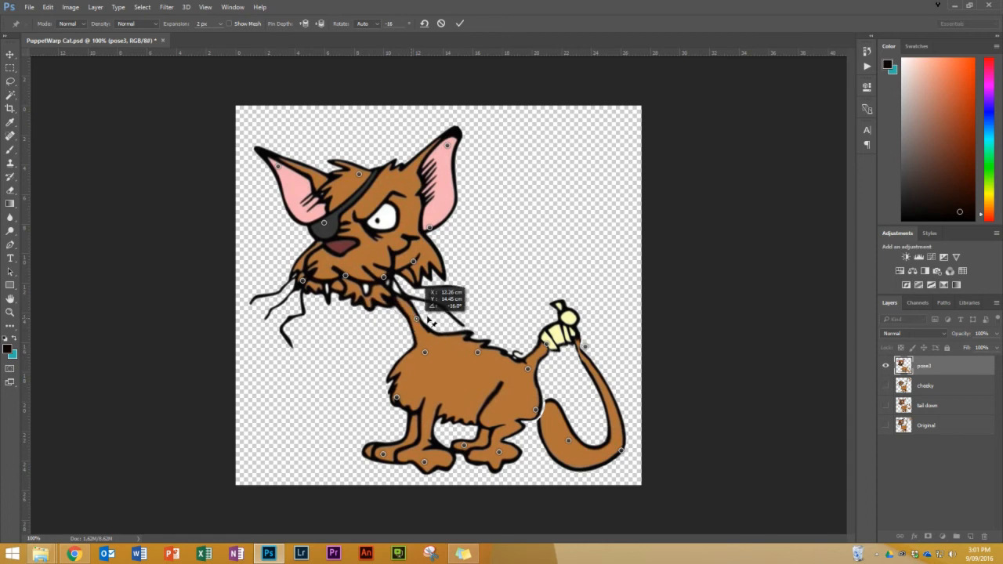
left_click_drag(415, 317, 408, 400)
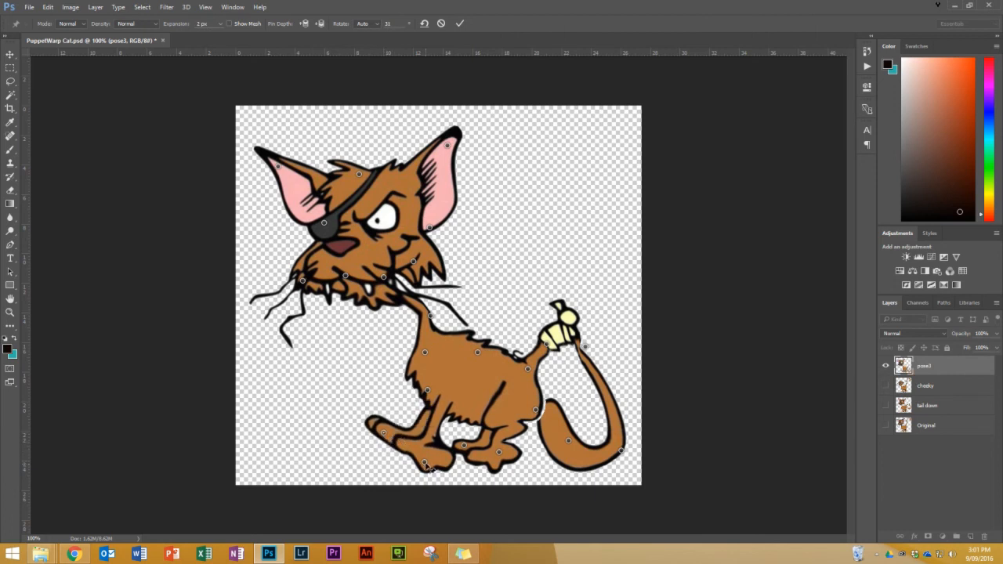
left_click_drag(427, 467, 447, 439)
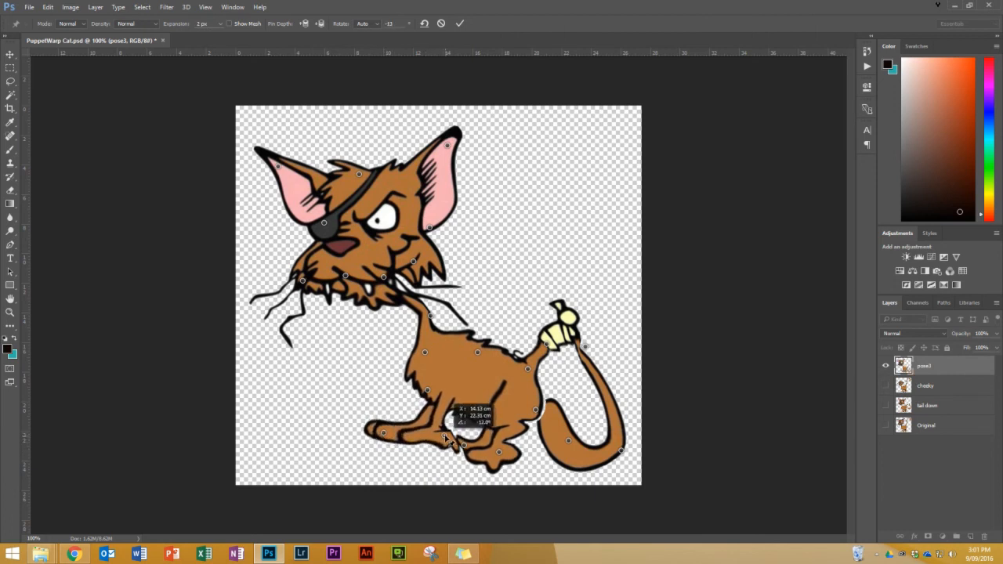
left_click_drag(442, 439, 502, 458)
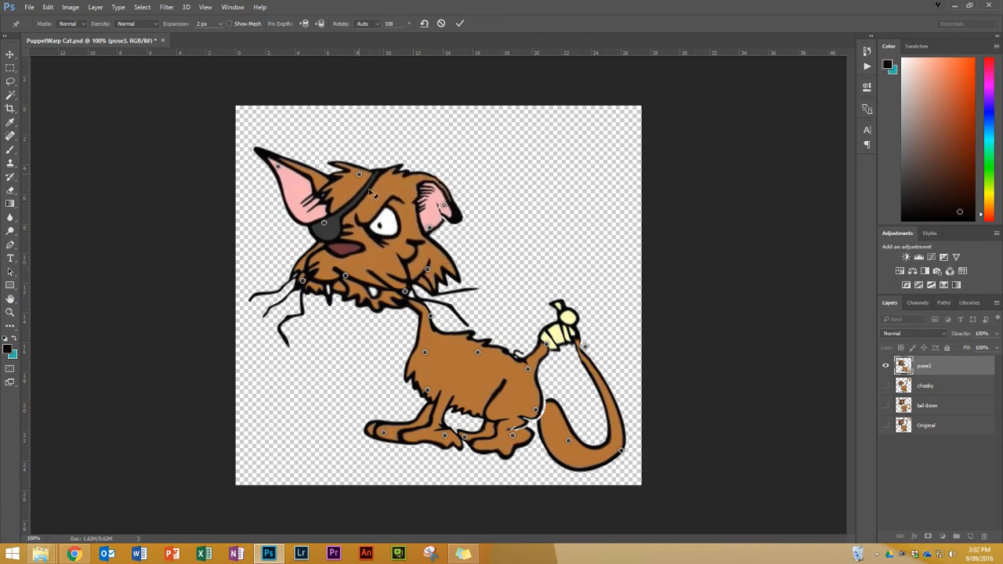
left_click_drag(360, 174, 298, 191)
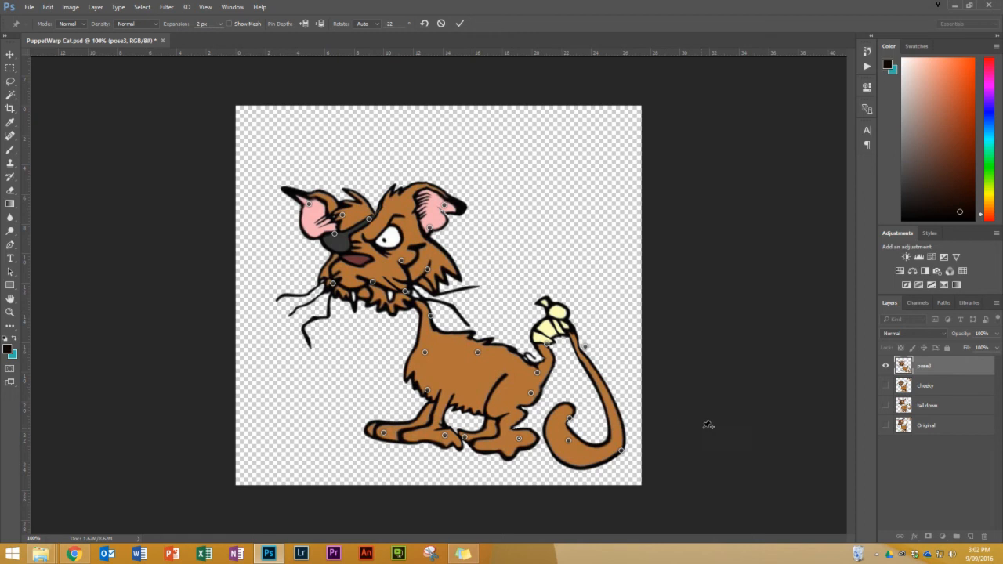
left_click(461, 23)
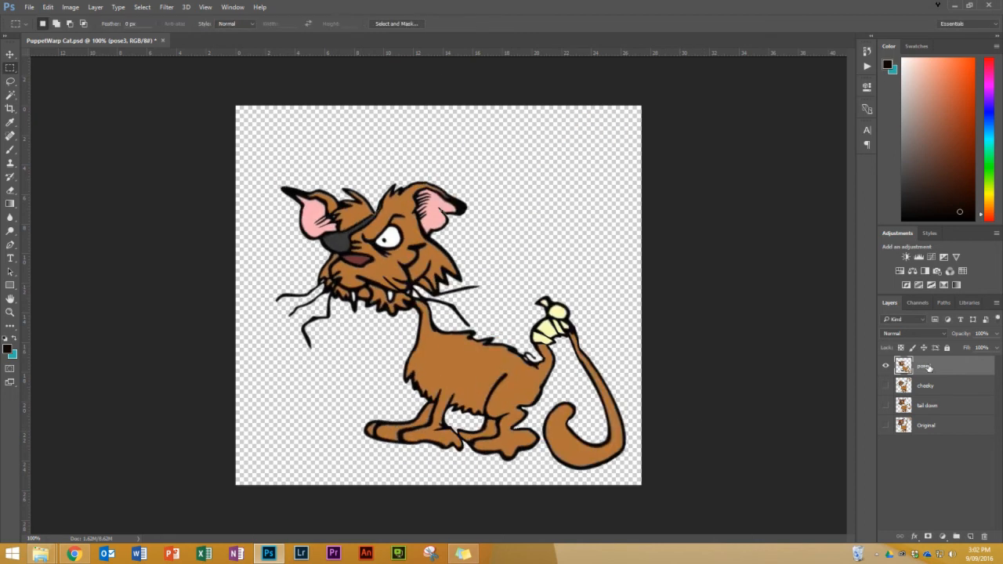
double_click(925, 365)
type("sitting")
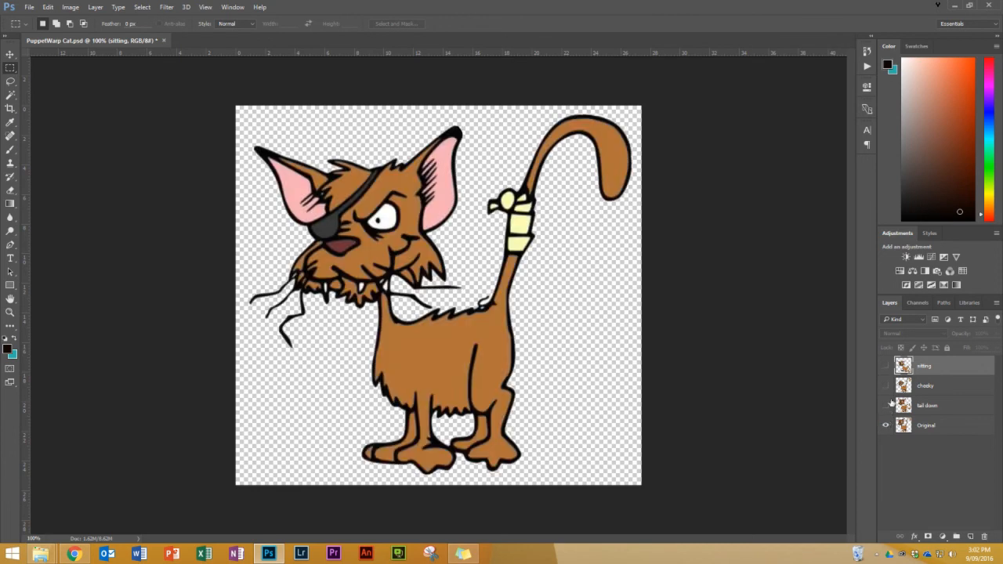
left_click(886, 404)
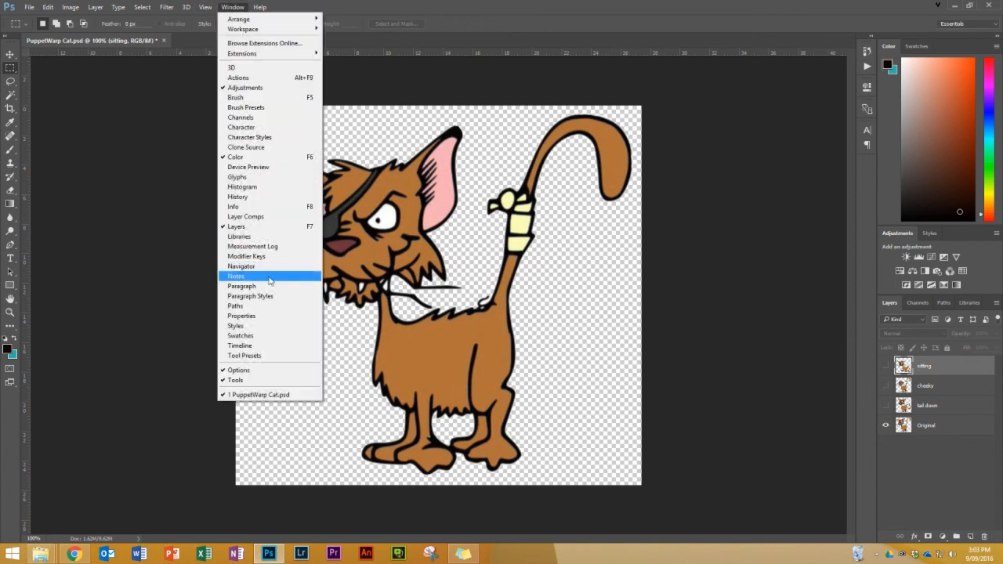
Show the Timeline, set the frame delay to 0.2 seconds and looping to Forever.
left_click(239, 347)
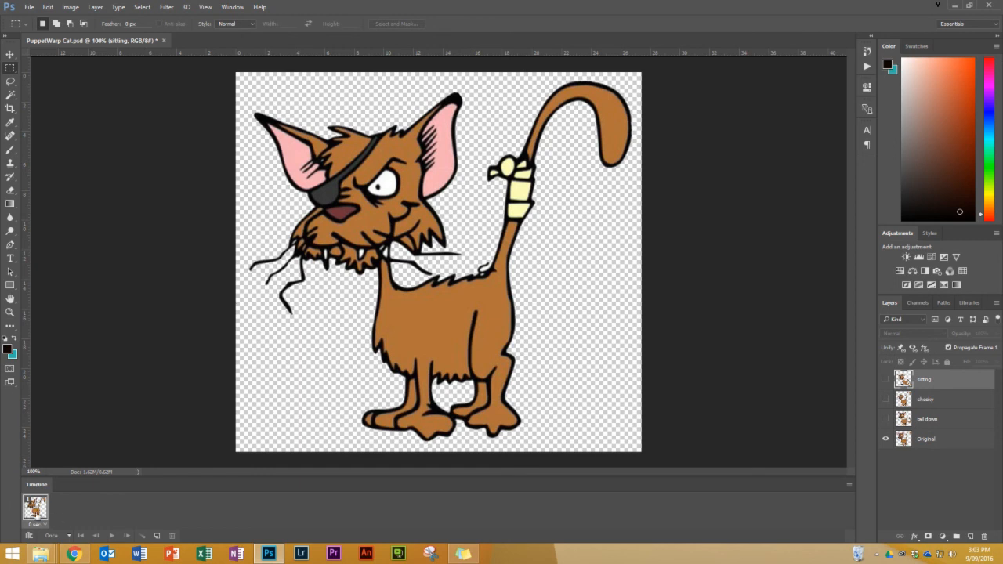
mouse_move(514, 514)
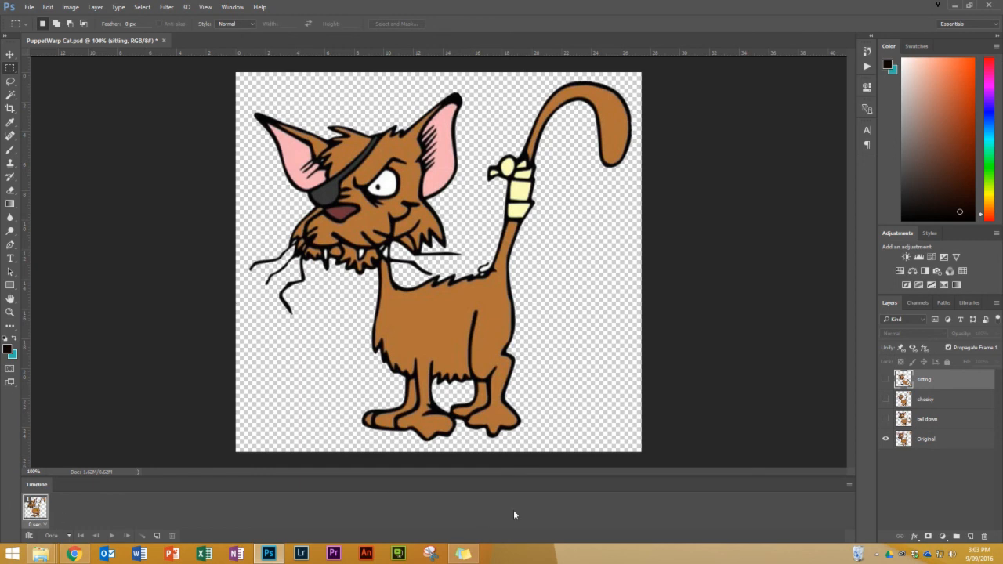
mouse_move(423, 498)
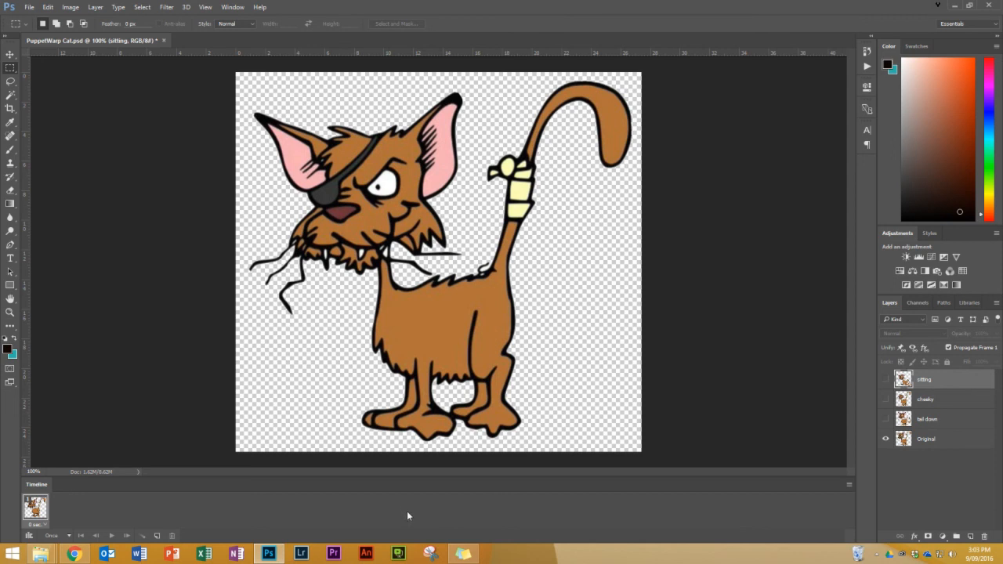
mouse_move(85, 516)
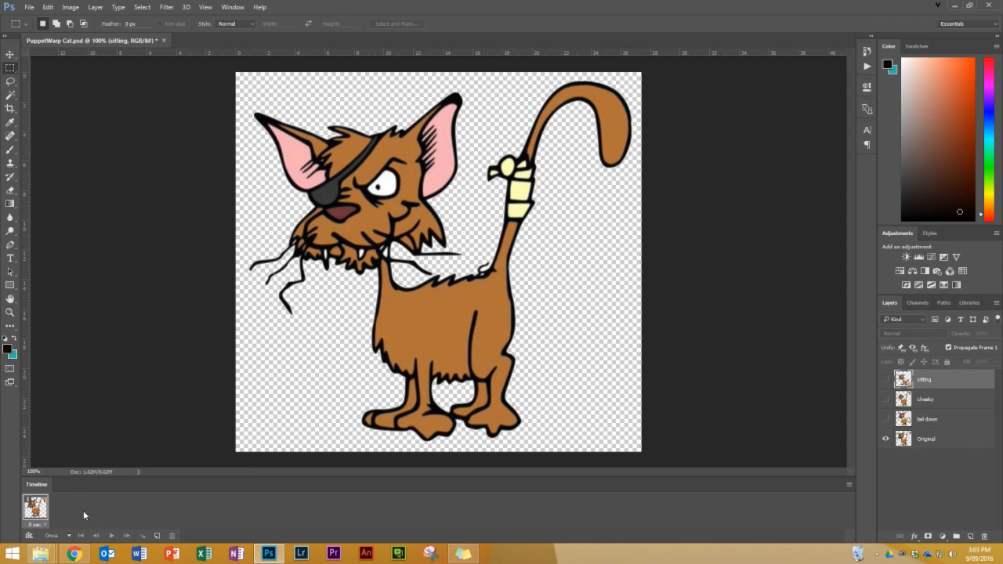
left_click(38, 523)
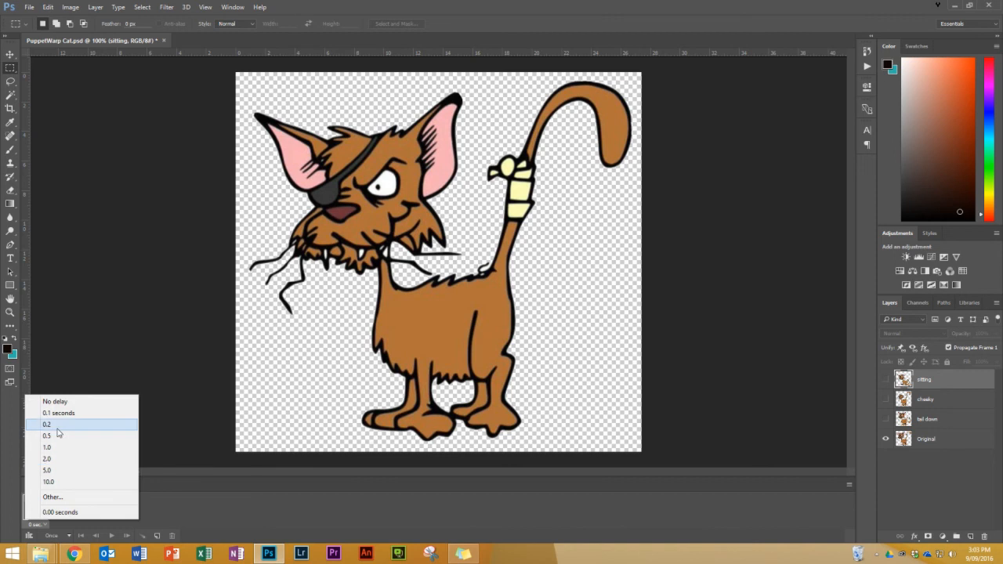
left_click(47, 424)
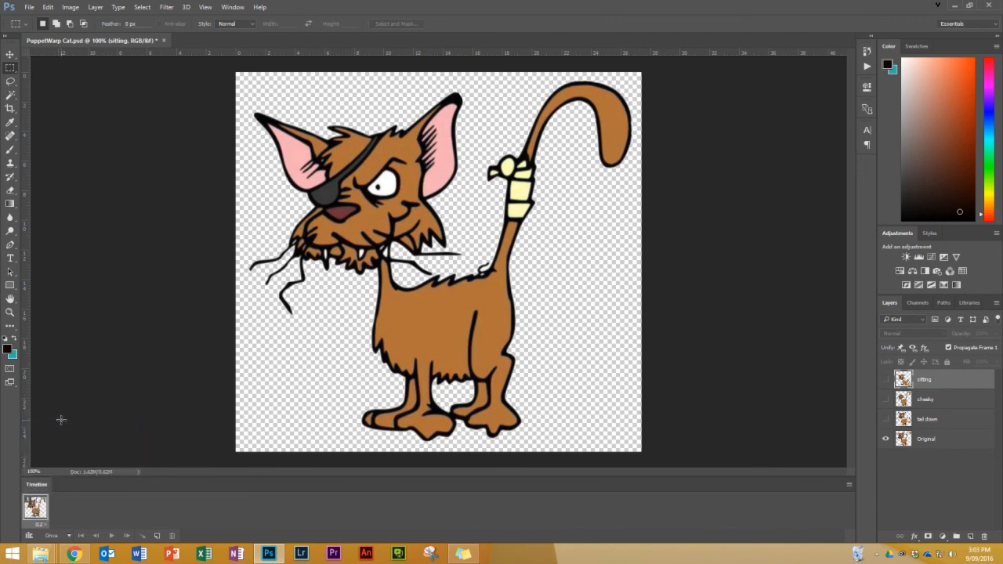
left_click(50, 536)
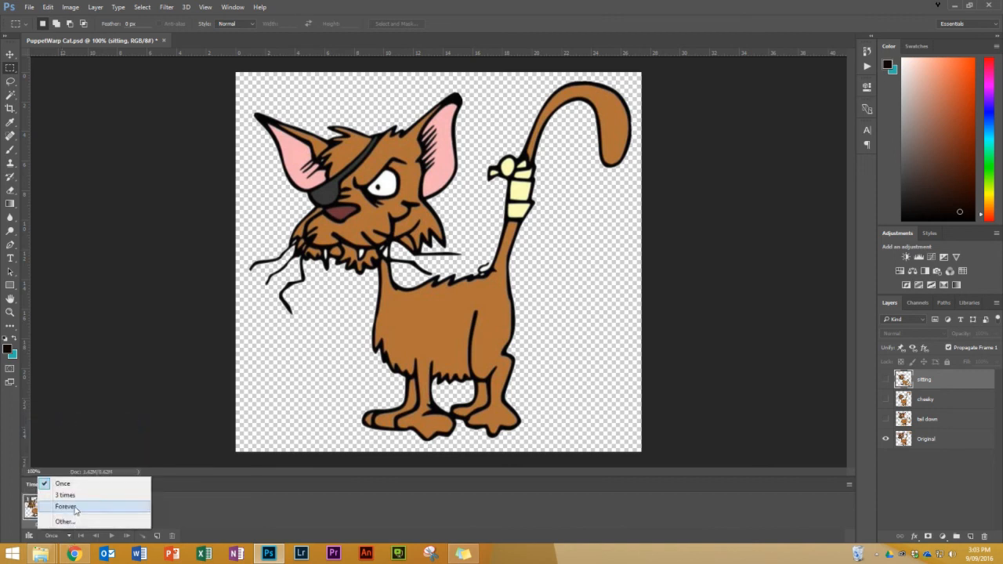
left_click(66, 506)
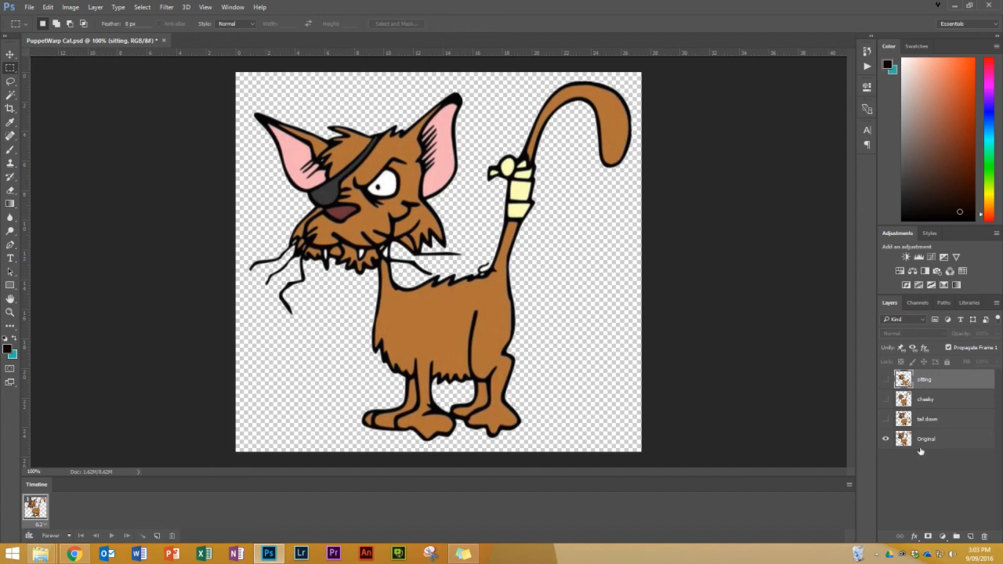
Keep the original pose on frame one, then add a second frame showing only the tail-down pose.
left_click(926, 438)
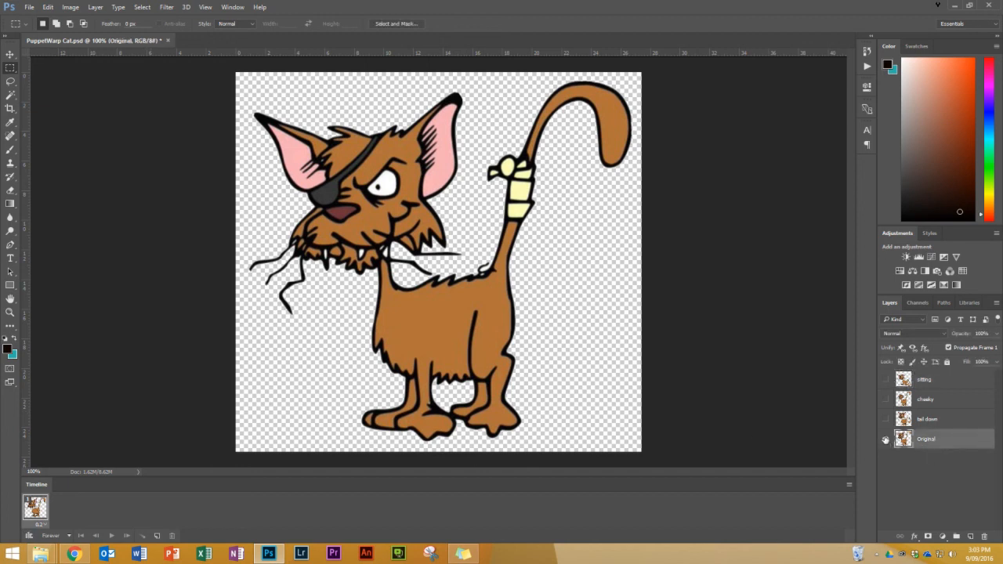
left_click(884, 439)
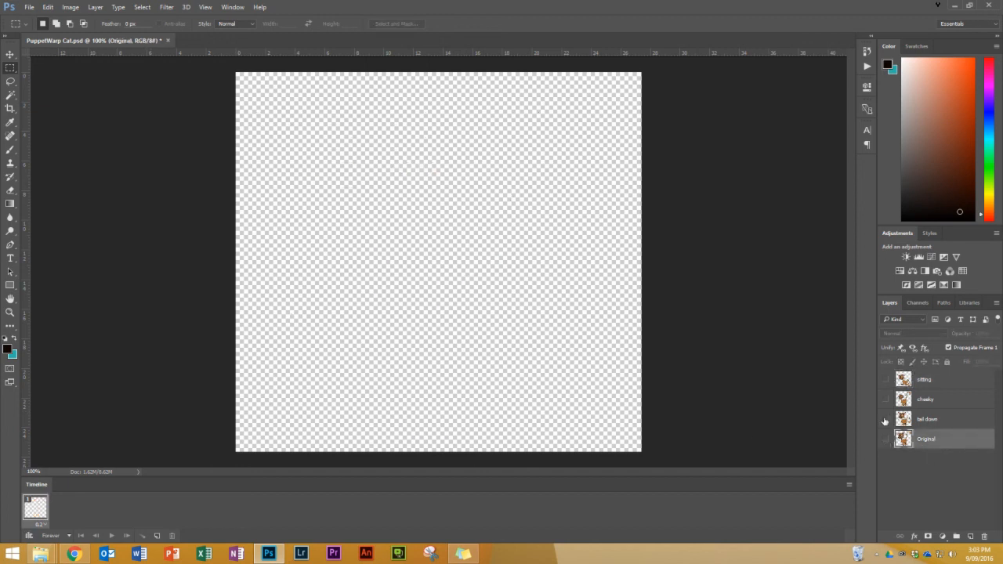
left_click(884, 418)
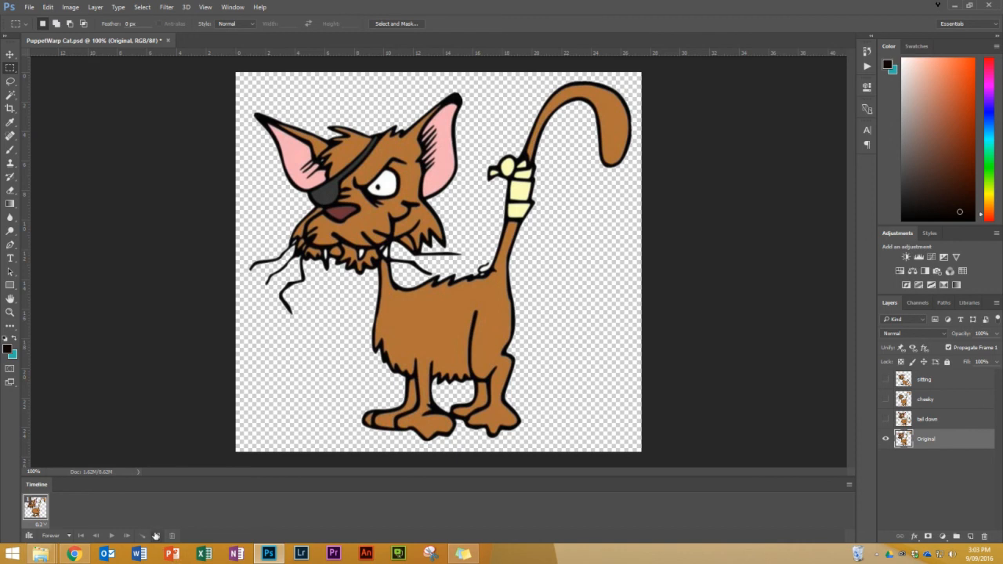
left_click(155, 536)
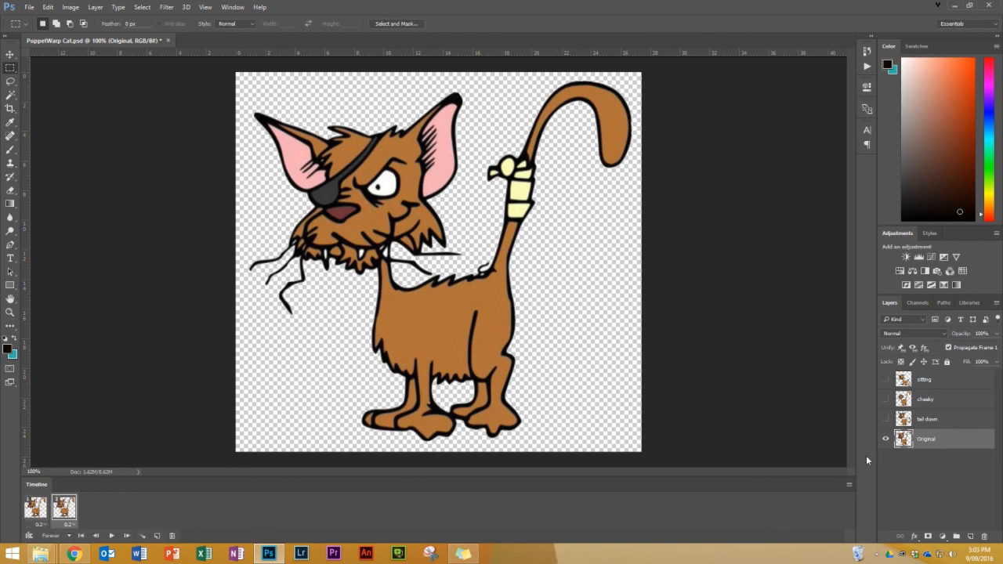
left_click(887, 419)
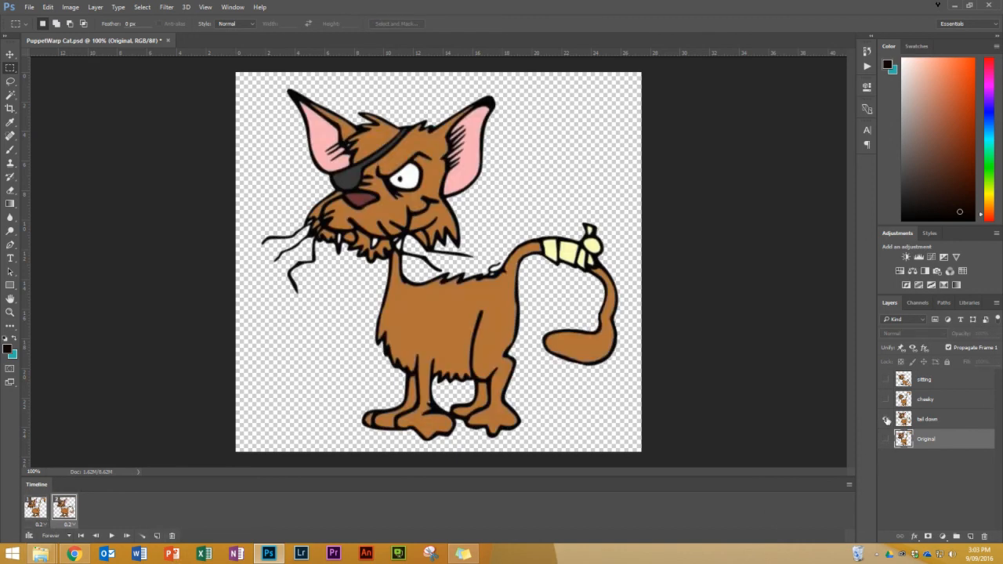
left_click(886, 419)
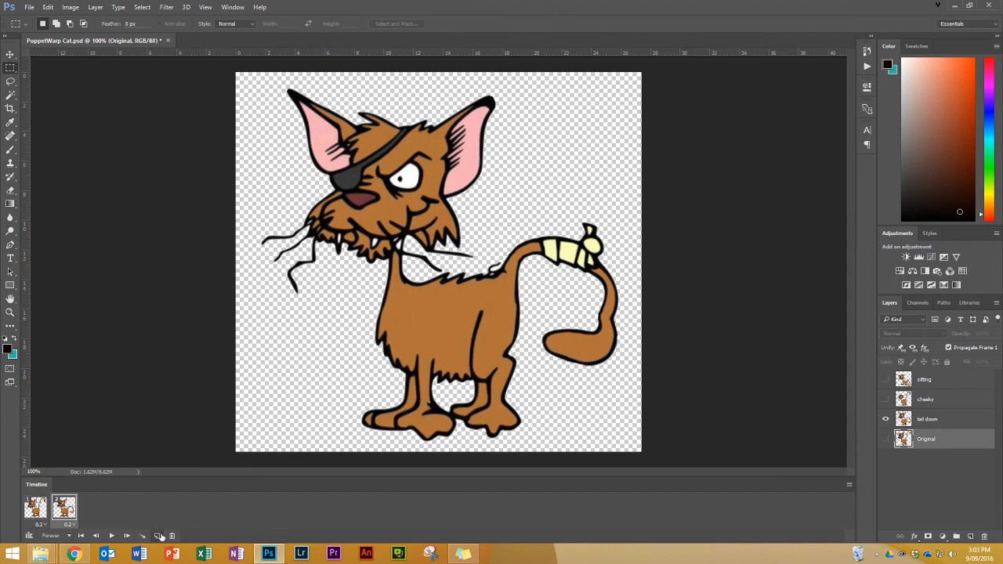
Add further frames showing the cheeky and sitting poses, ending on the original pose.
left_click(157, 536)
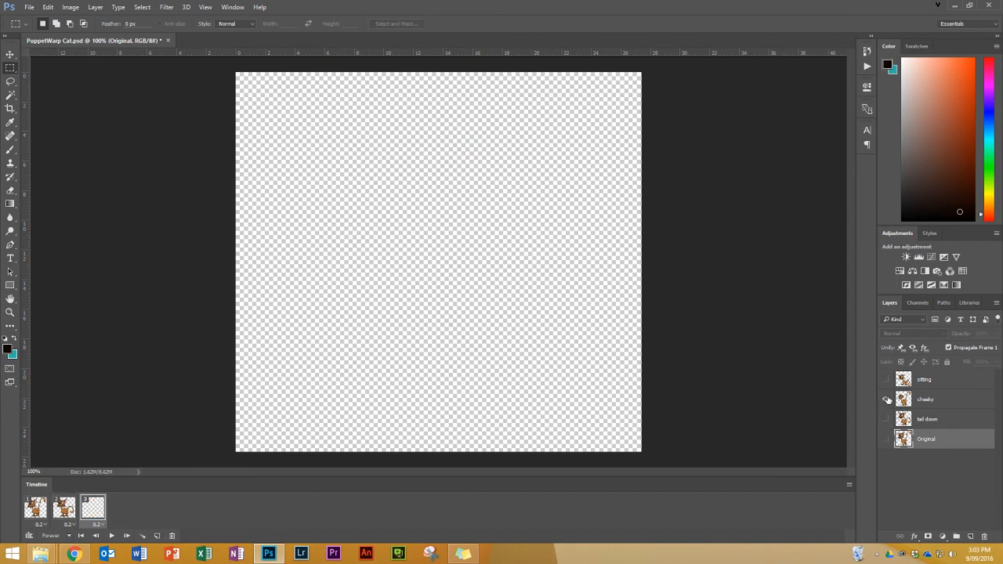
left_click(887, 400)
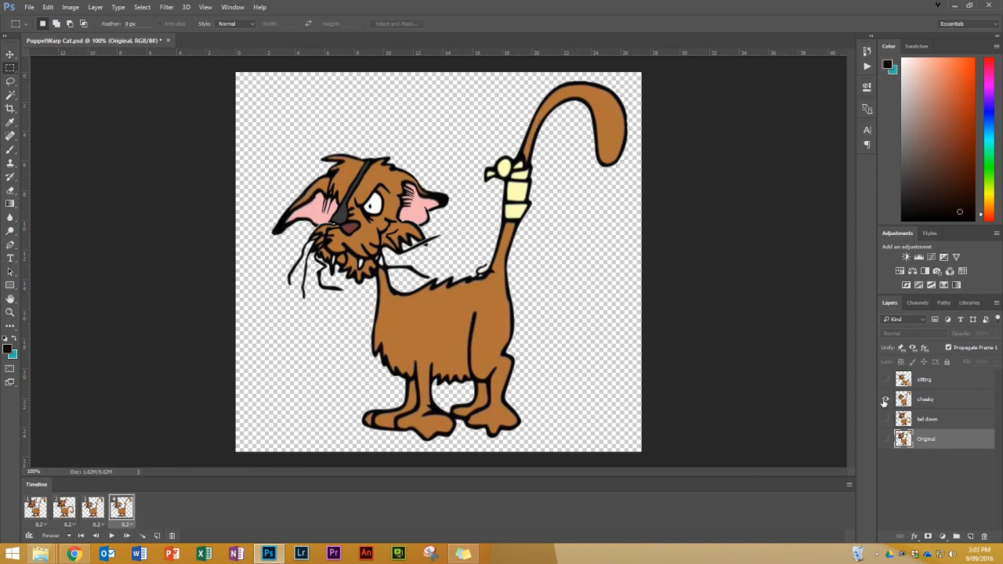
left_click(884, 379)
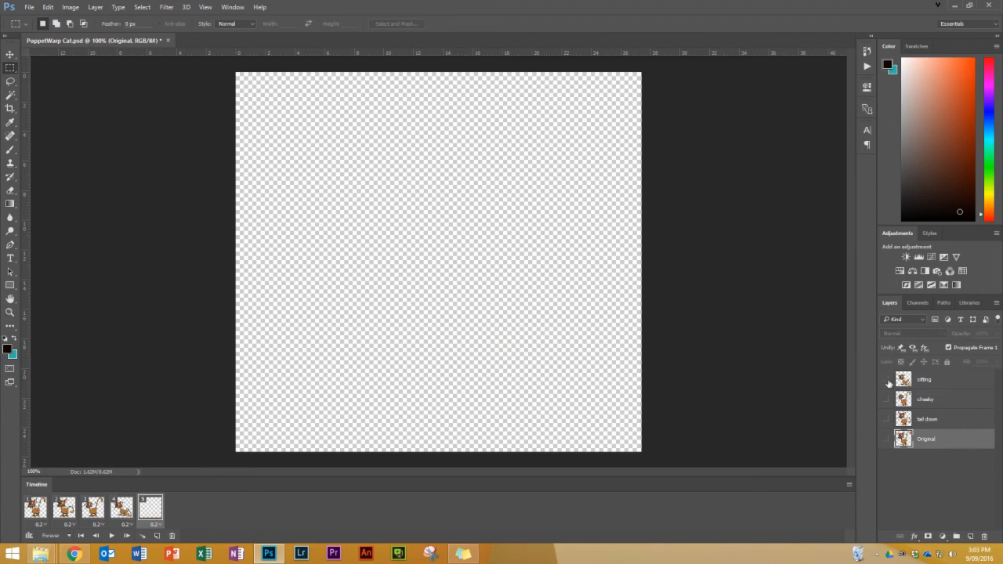
left_click(885, 400)
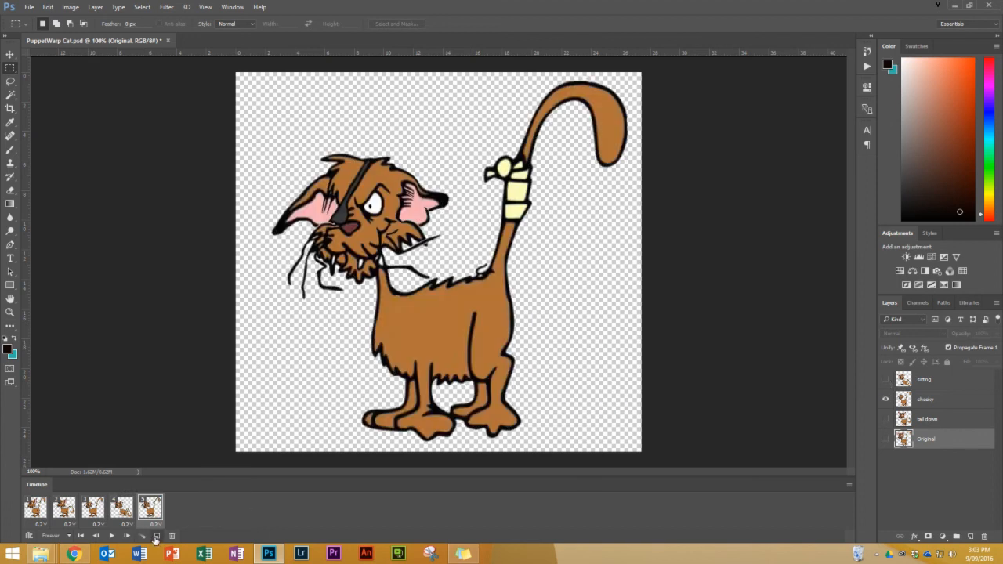
left_click(157, 536)
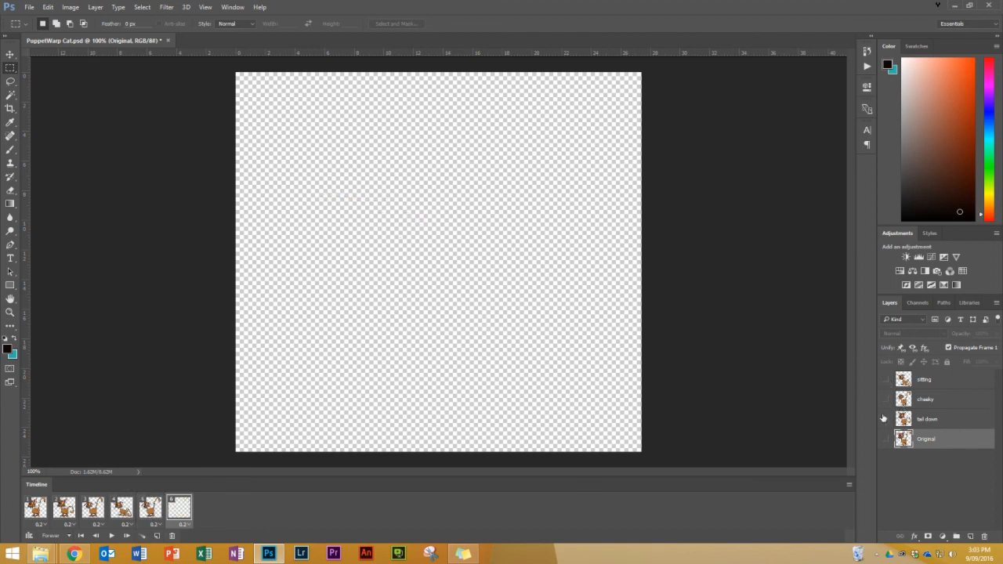
left_click(886, 419)
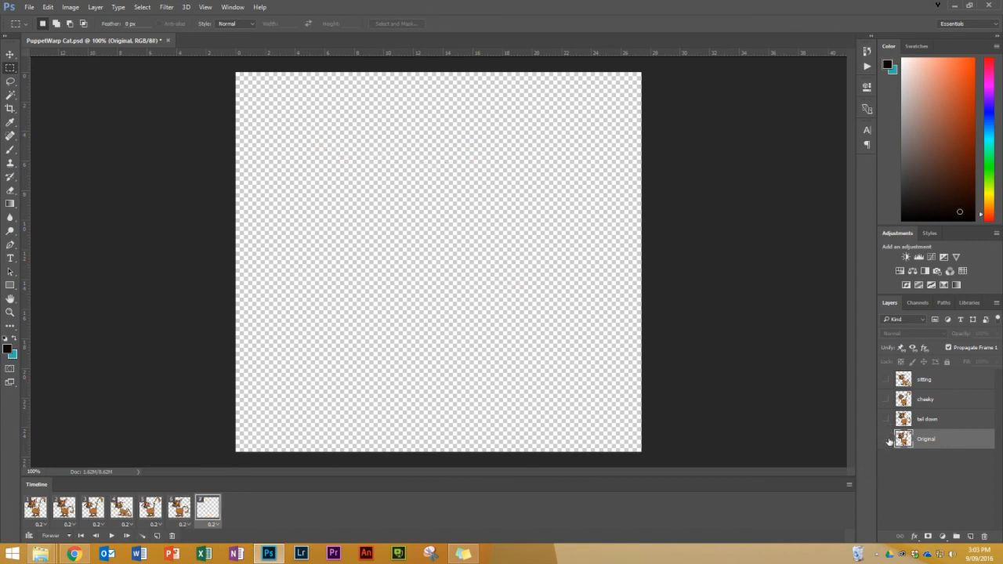
left_click(887, 439)
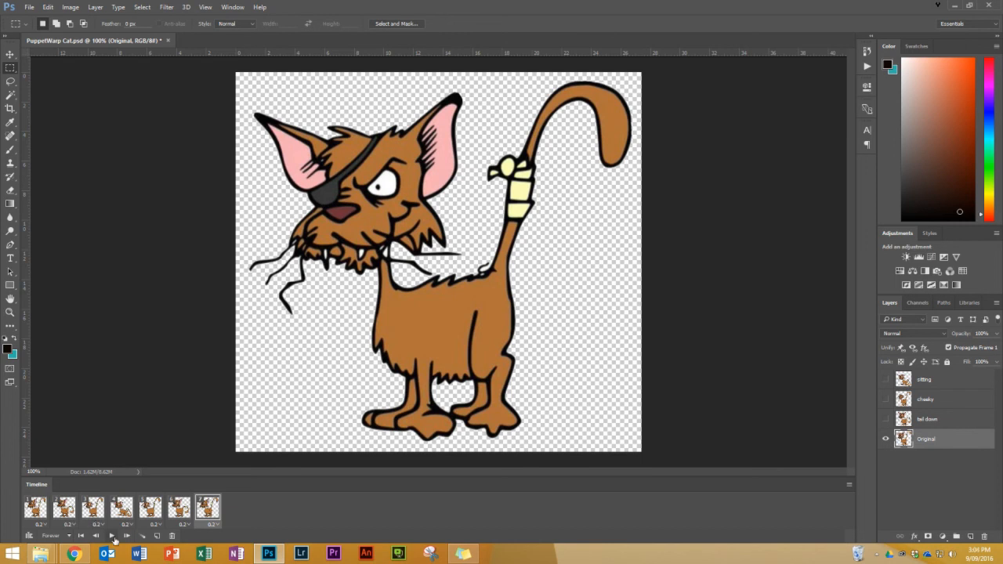
Play the animation to preview the pose cycle, then stop playback.
left_click(113, 536)
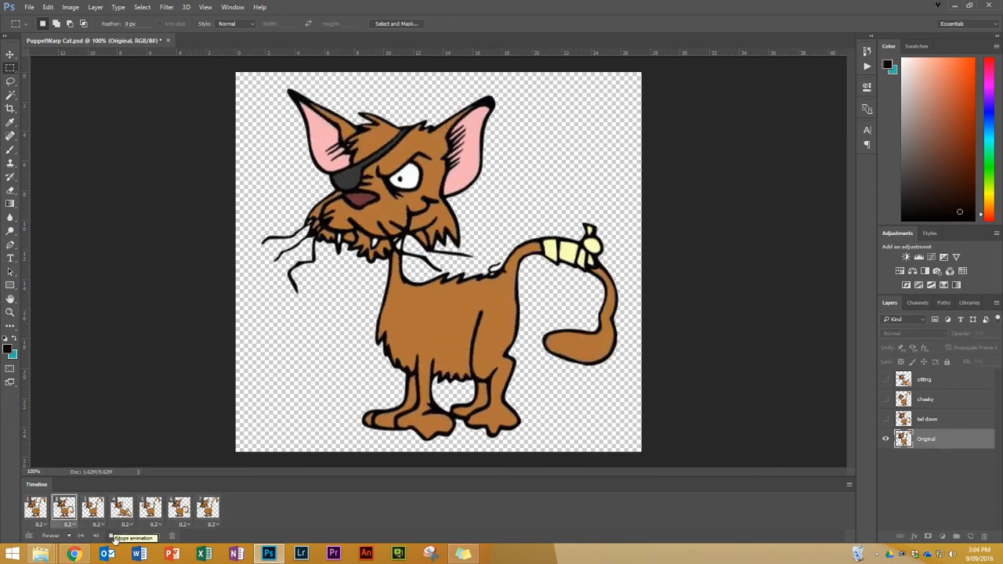
left_click(122, 508)
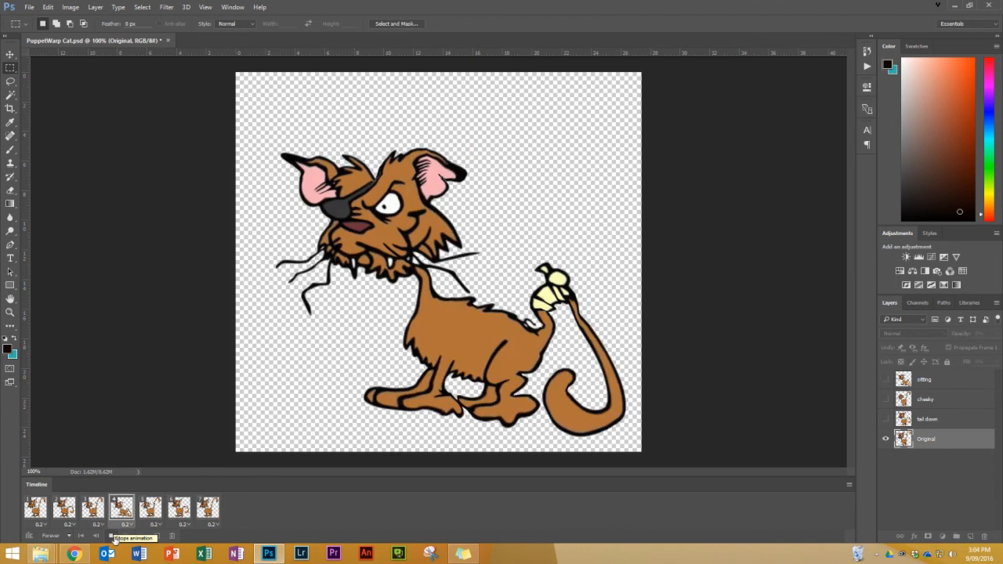
left_click(207, 508)
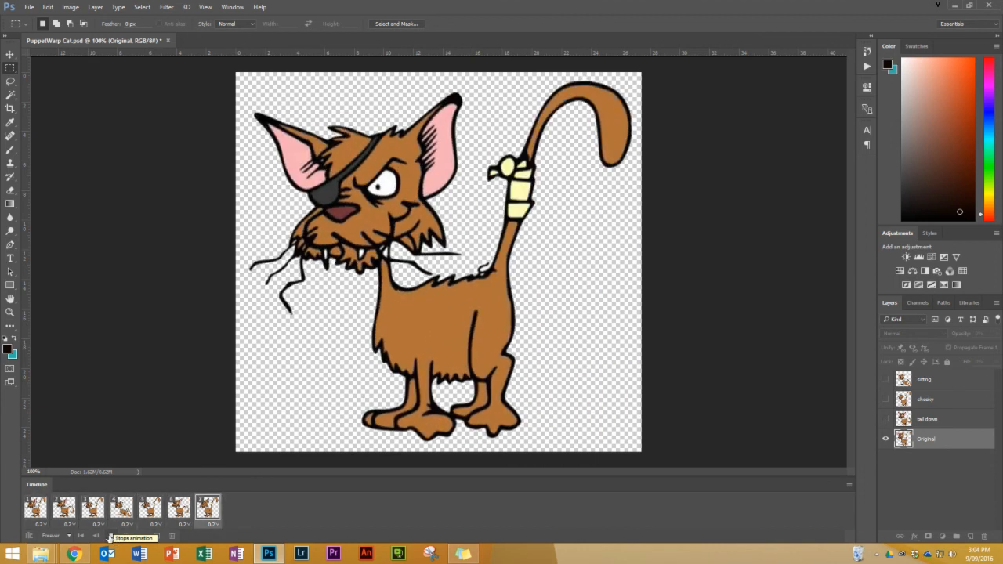
left_click(110, 536)
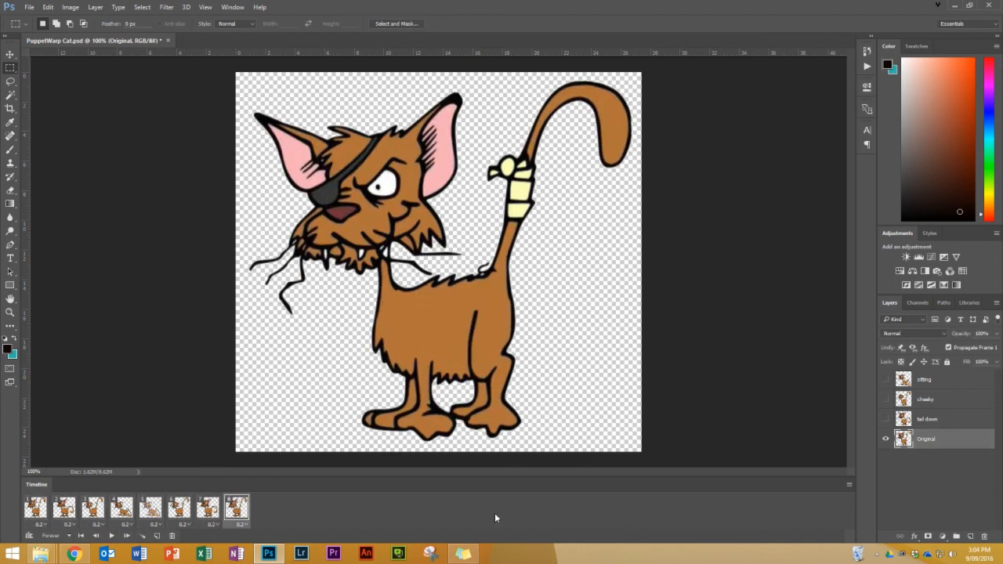